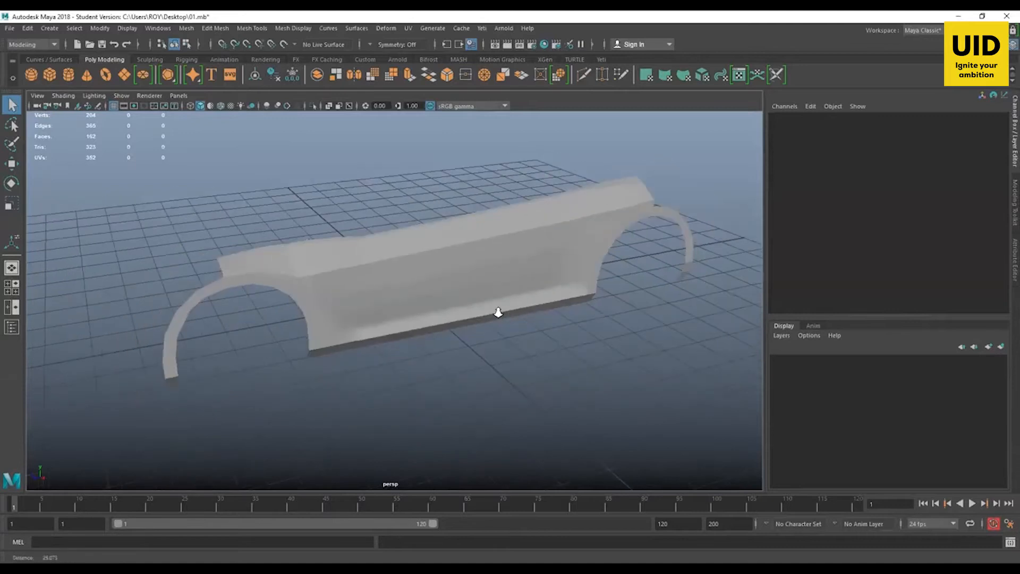
Step: Start opening a scene and browse to the user home folder
click(10, 28)
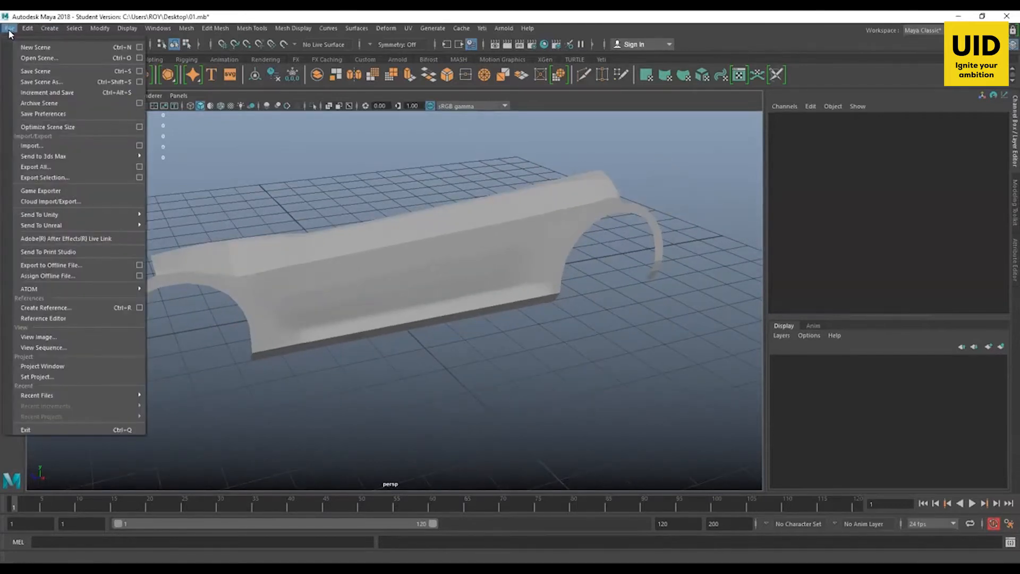
mouse_move(39, 57)
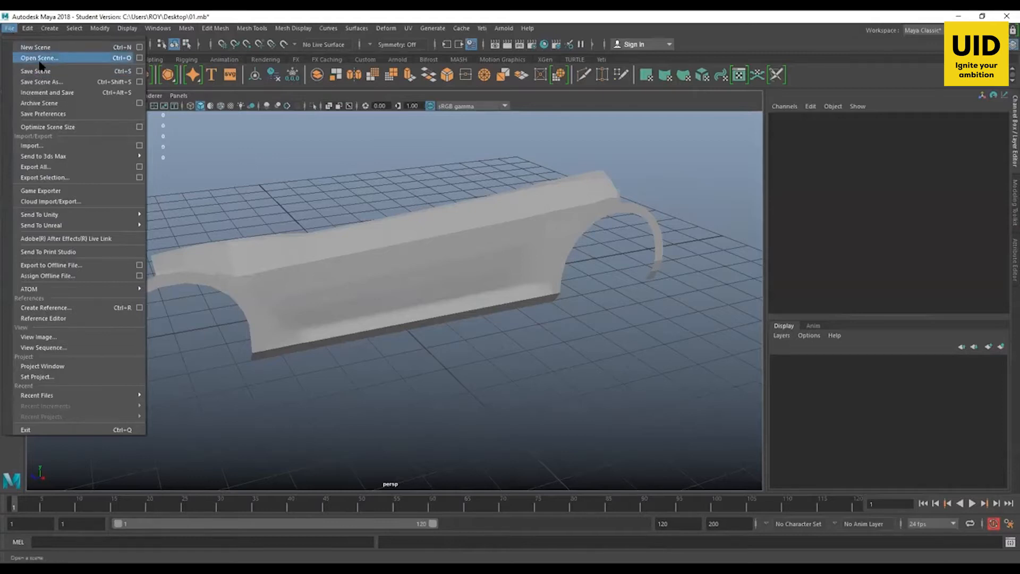
click(39, 57)
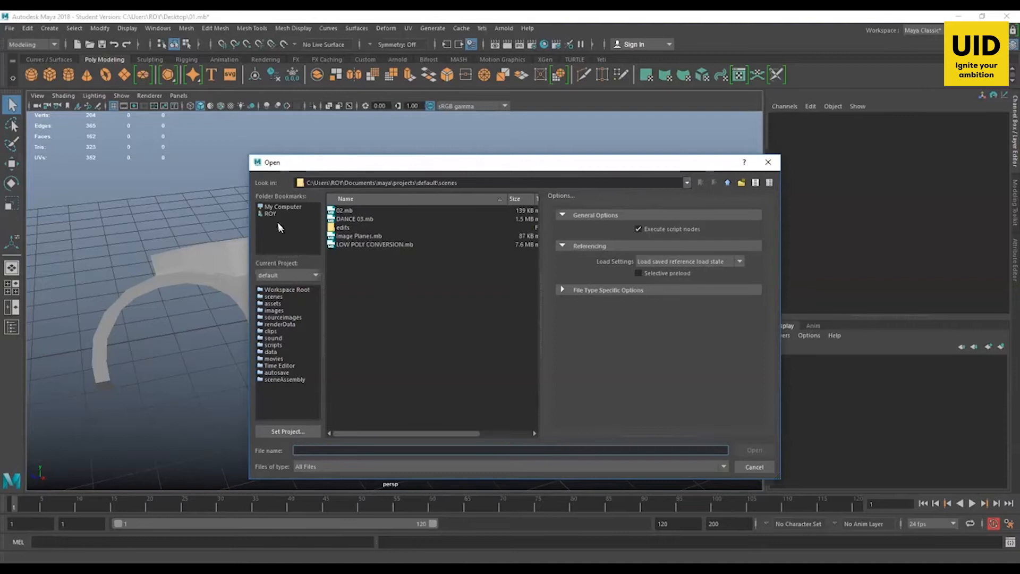
click(270, 214)
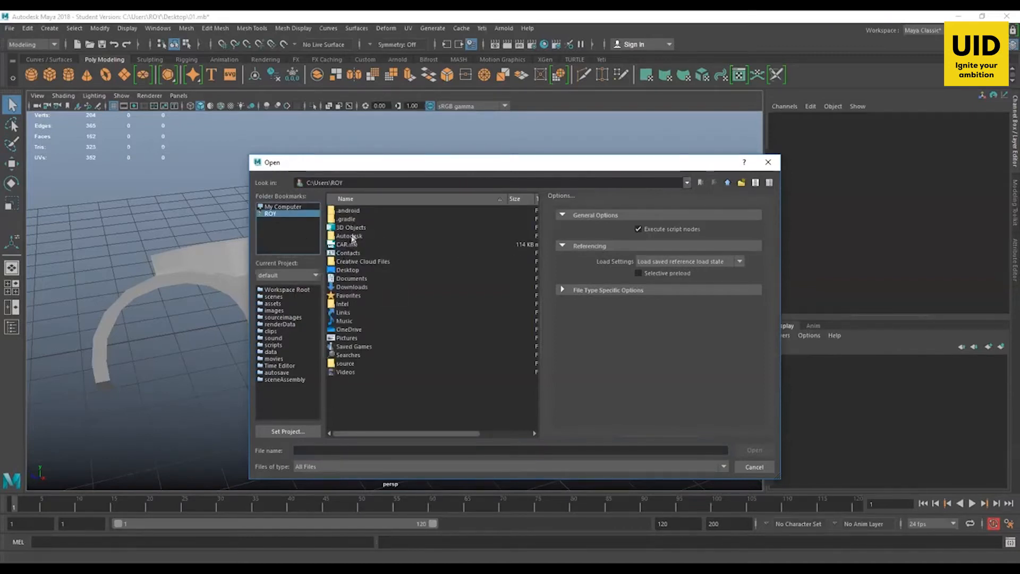
Step: Select Car2019.ma on the Desktop and confirm opening it
click(349, 269)
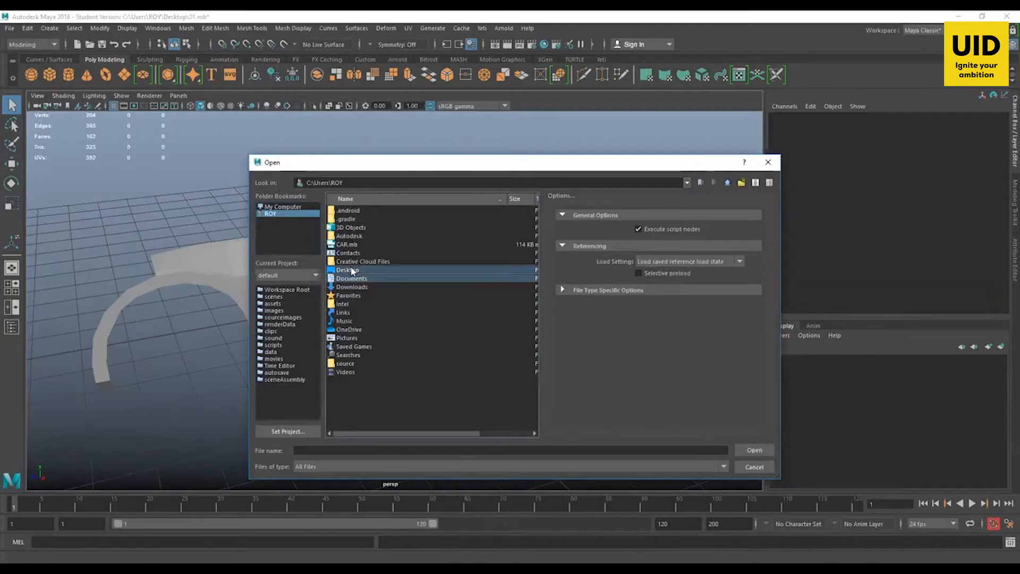
double_click(348, 269)
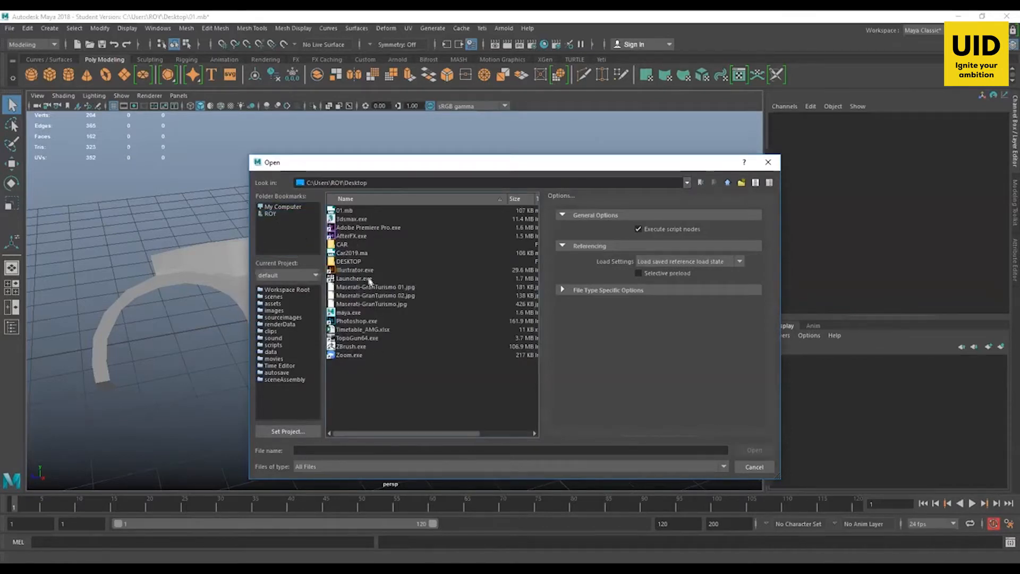
click(351, 253)
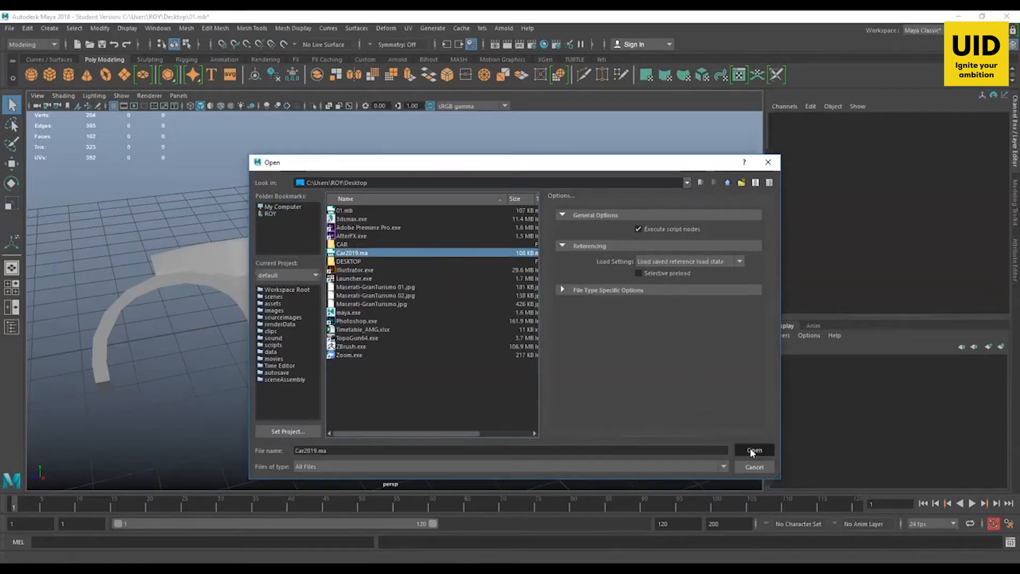
click(753, 450)
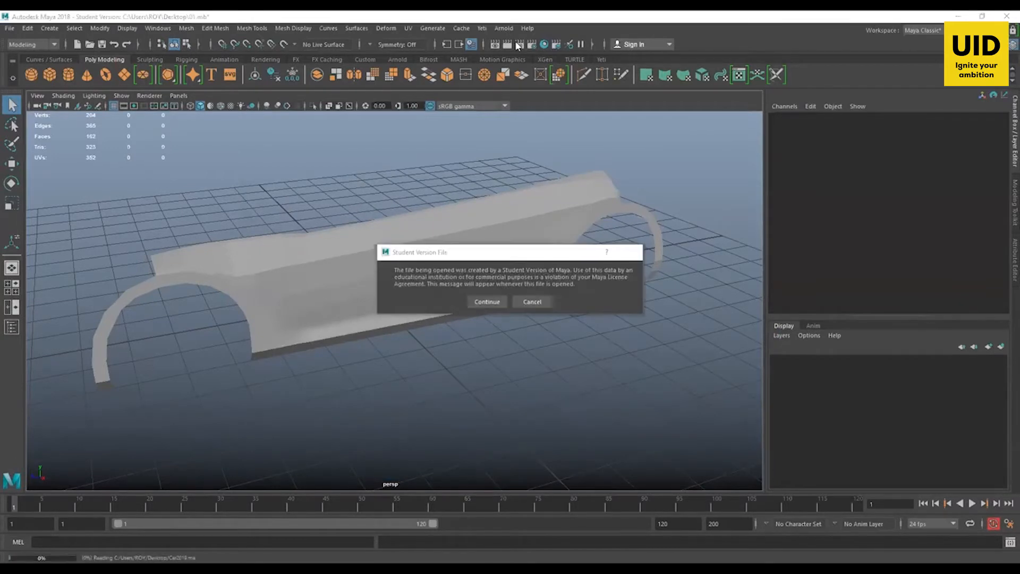
Step: Accept the student-version notice and switch the arch to edge selection
click(485, 301)
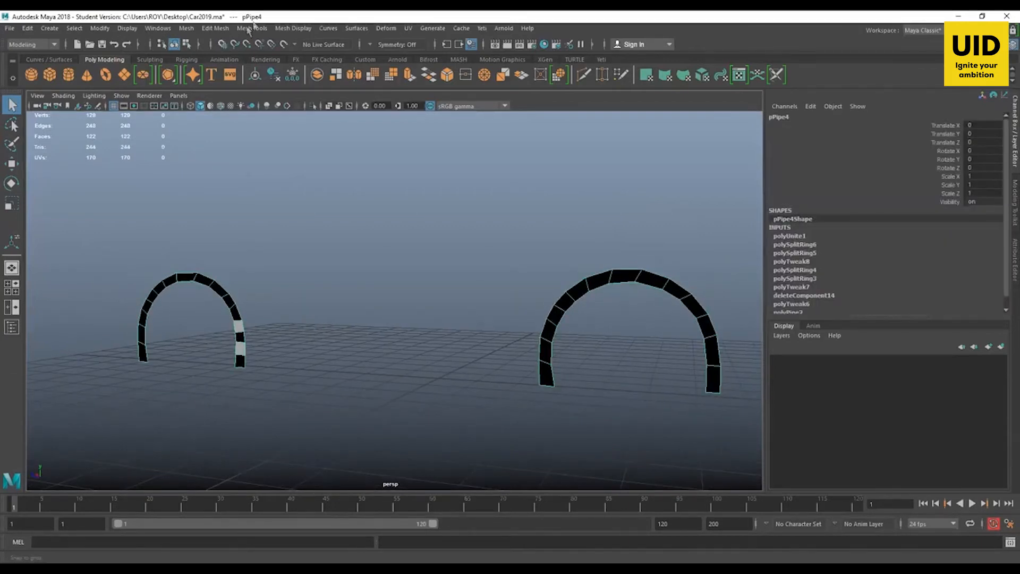
click(215, 28)
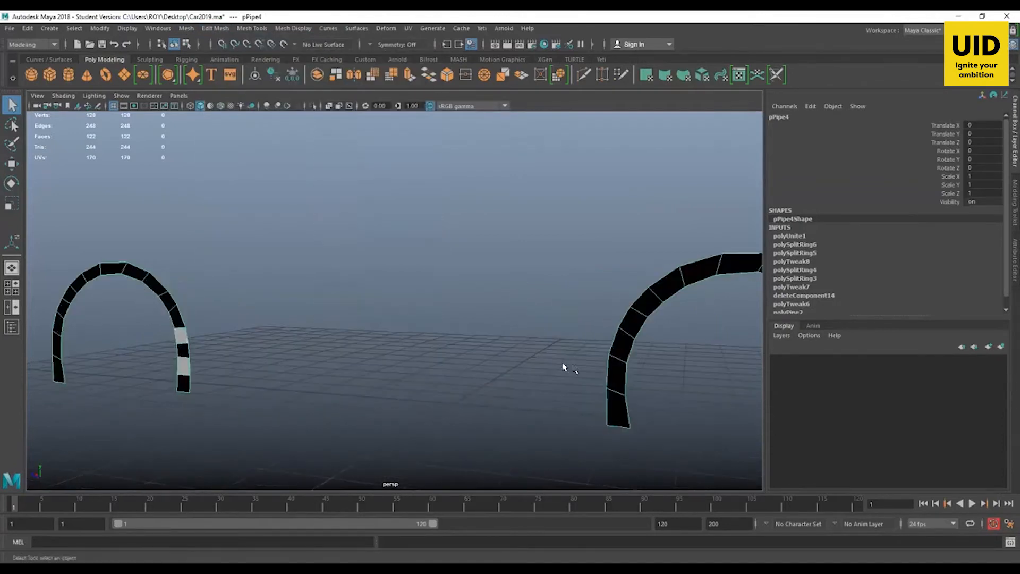
right_click(593, 257)
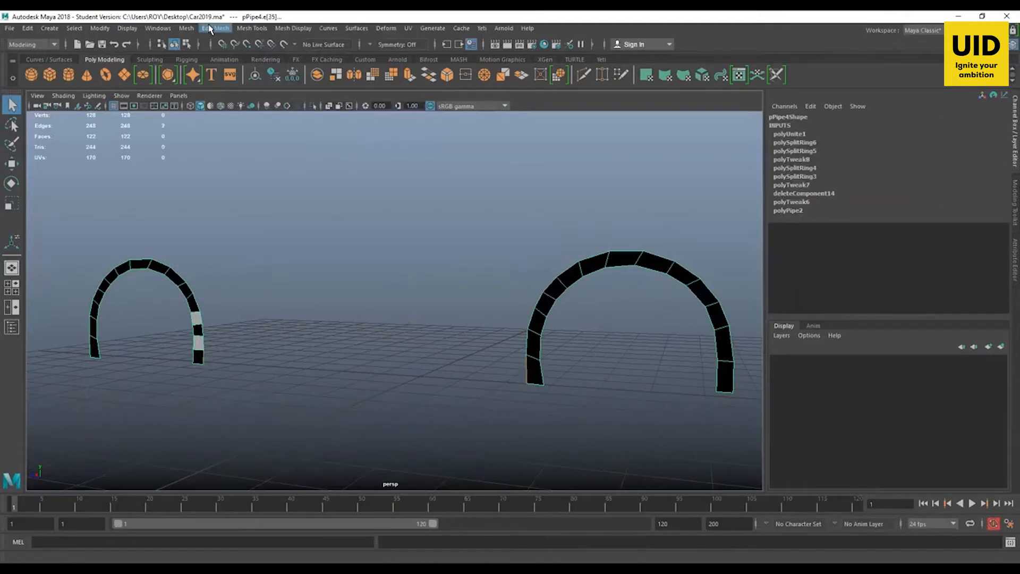
Step: Attempt Edit Mesh > Bridge on the arch edges, then return to object selection
click(214, 28)
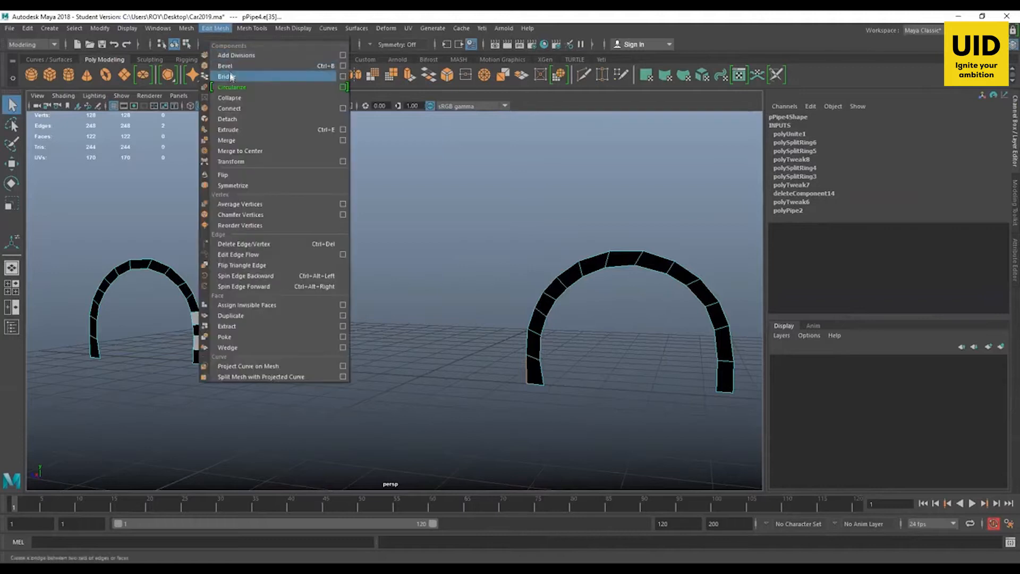
click(224, 77)
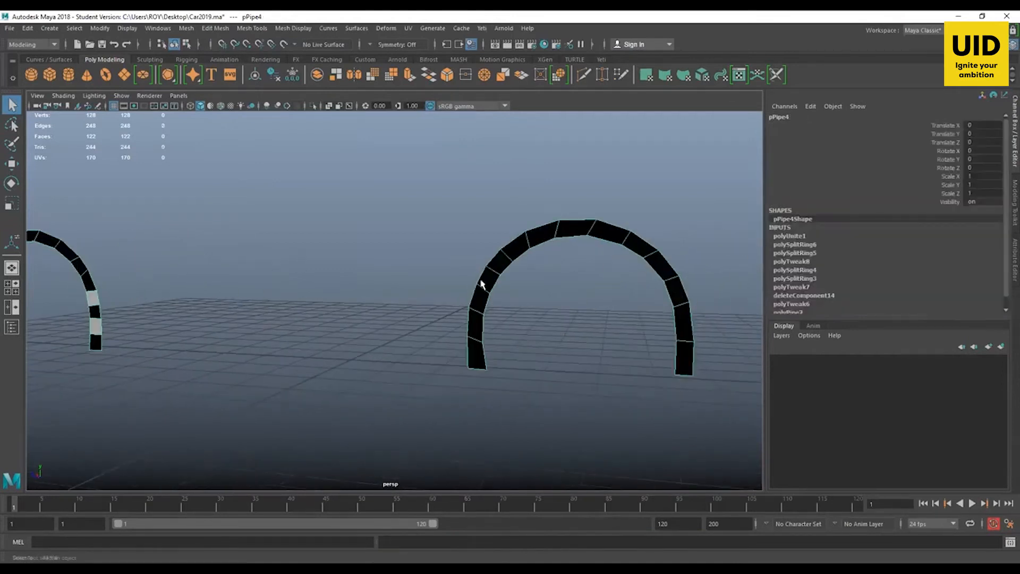
right_click(482, 261)
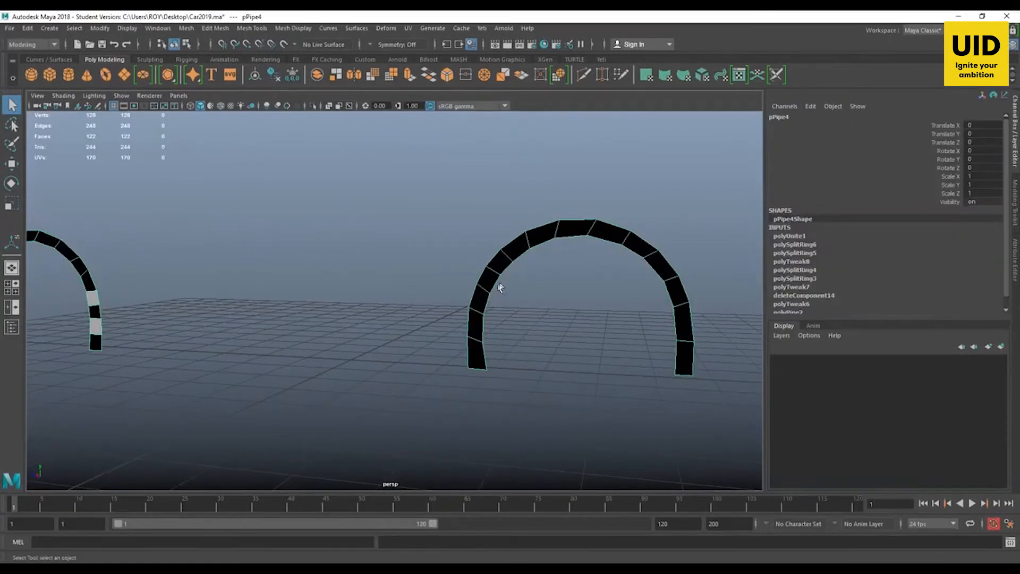
mouse_move(494, 283)
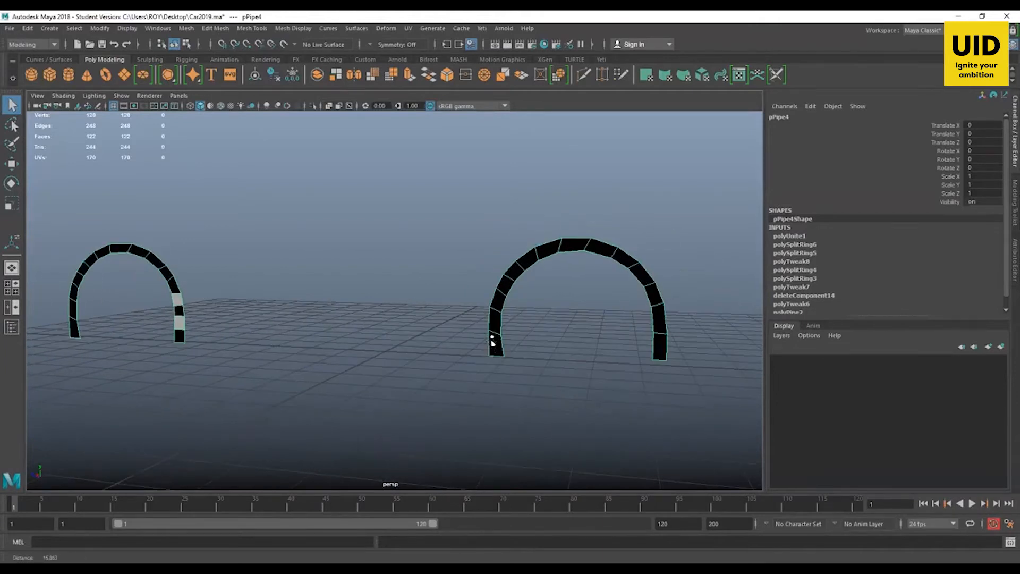
Step: Orbit around the arch strips and extrude the larger arch's front faces into a wider band
drag(492, 341, 512, 305)
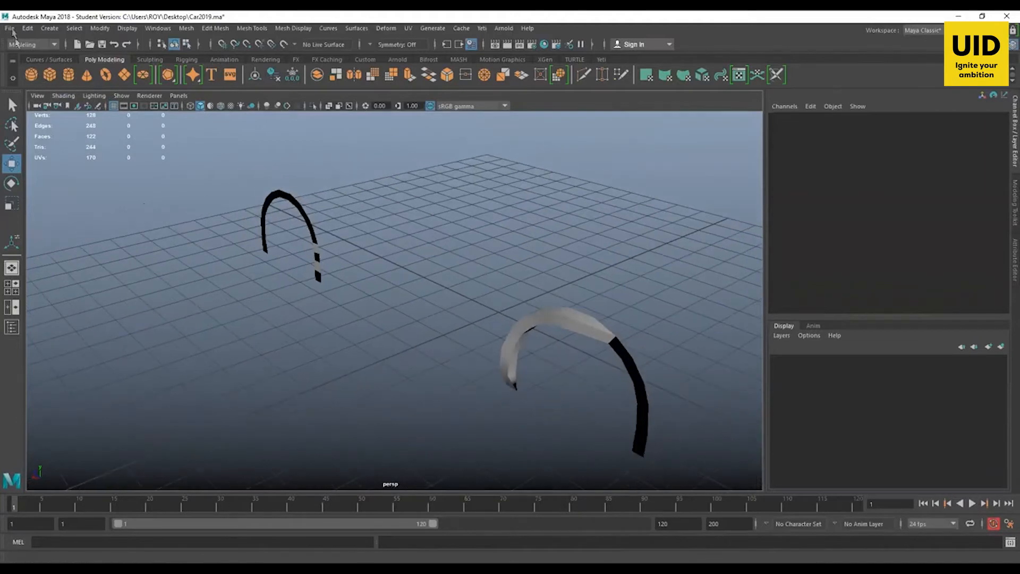
click(10, 28)
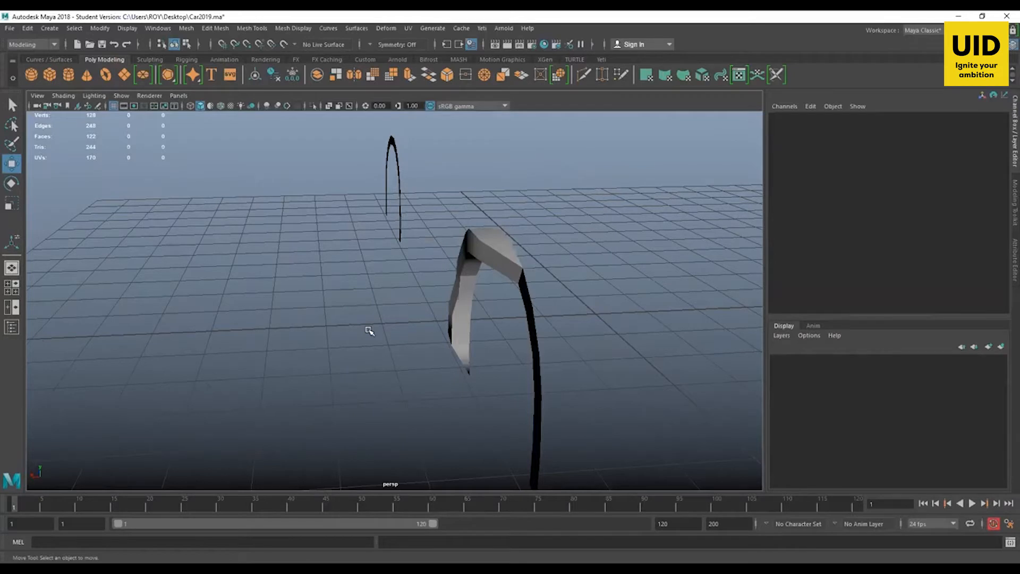
Step: Orbit along the arches and select the larger arch strip
drag(368, 331, 597, 369)
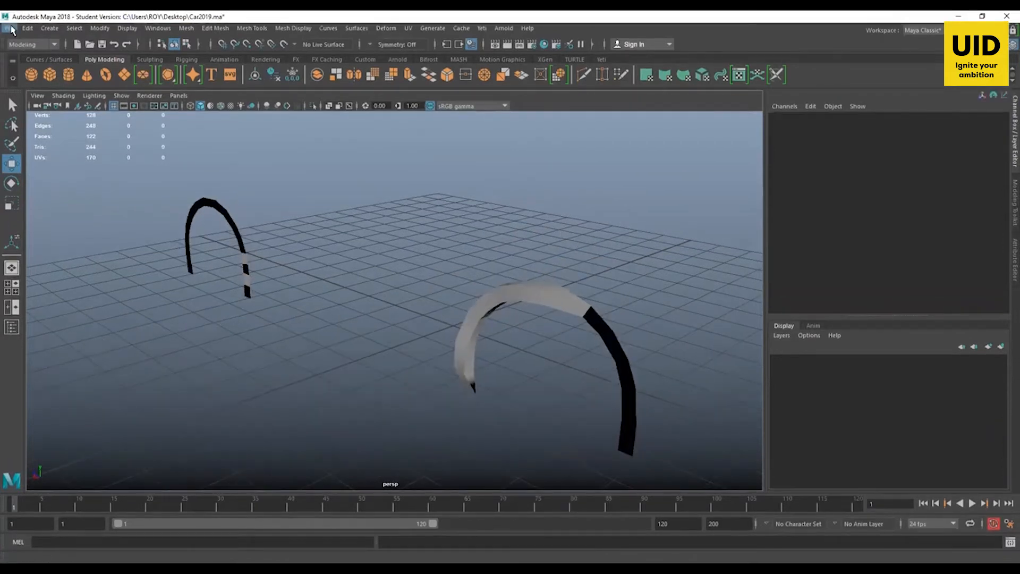
click(9, 28)
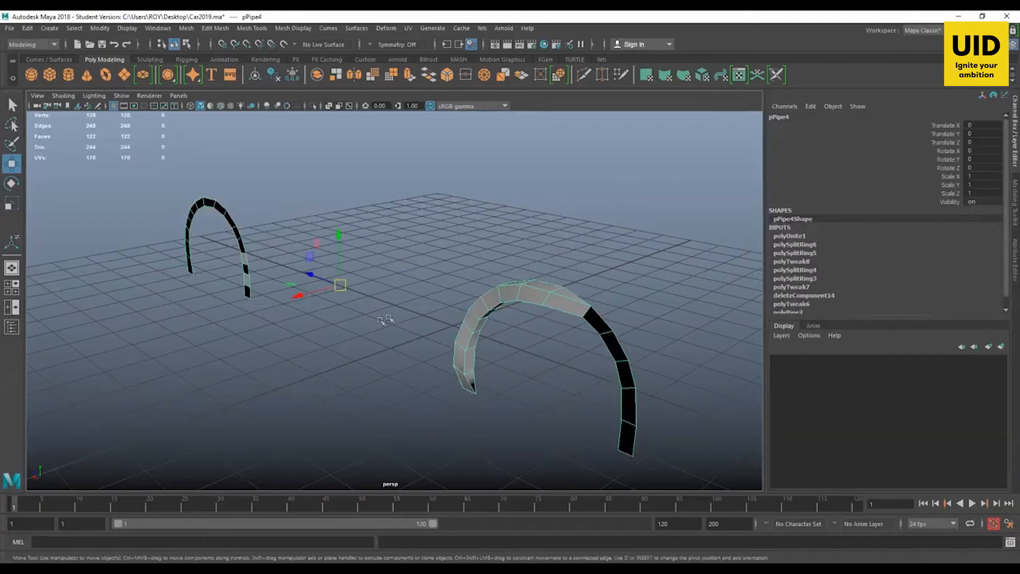
click(413, 239)
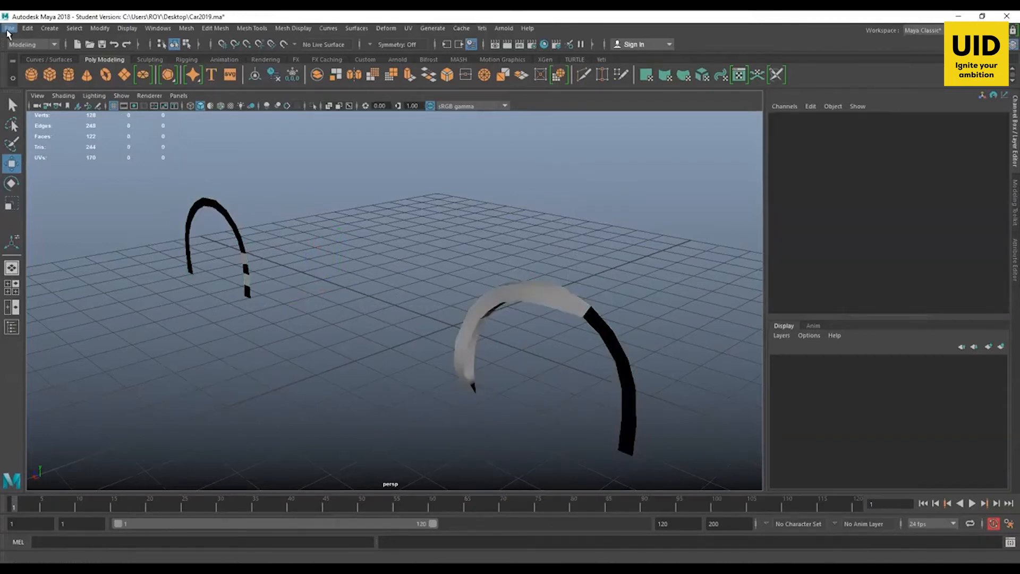
Step: Show the Recent Files list with Car2019.ma at the top
click(10, 27)
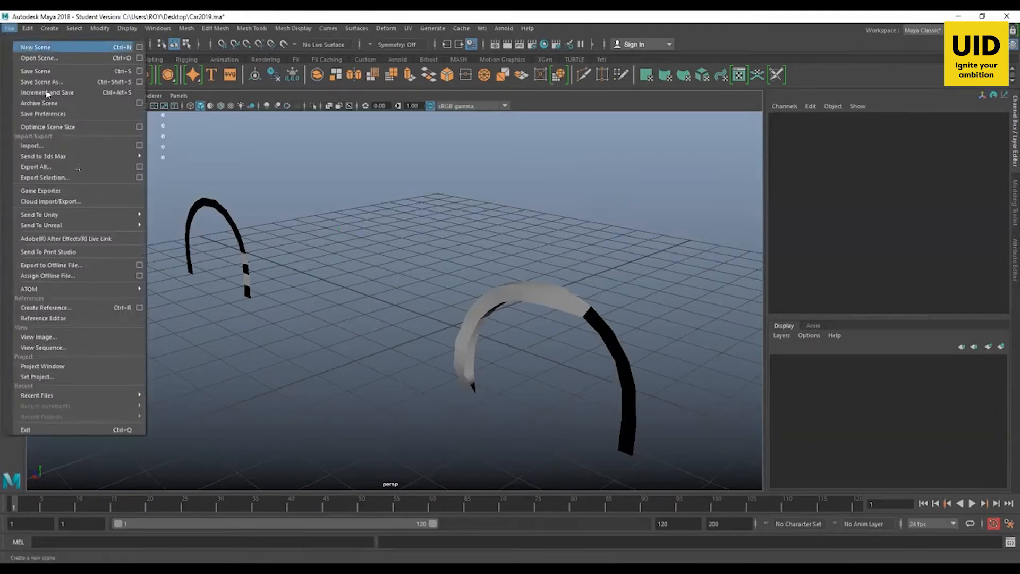
click(36, 396)
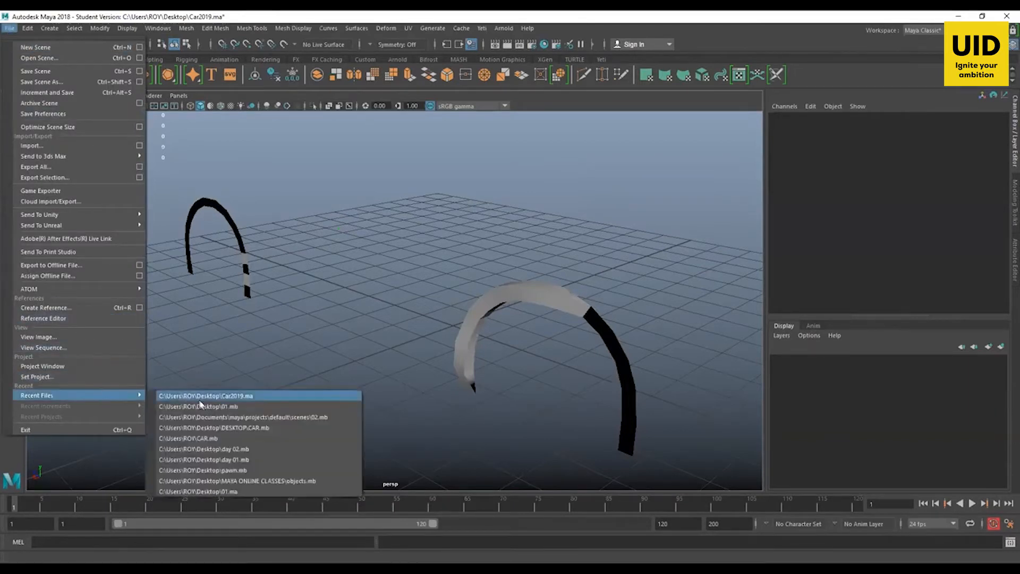
Step: Open a different scene, discarding unsaved Car2019 changes, to load 01.mb
click(204, 396)
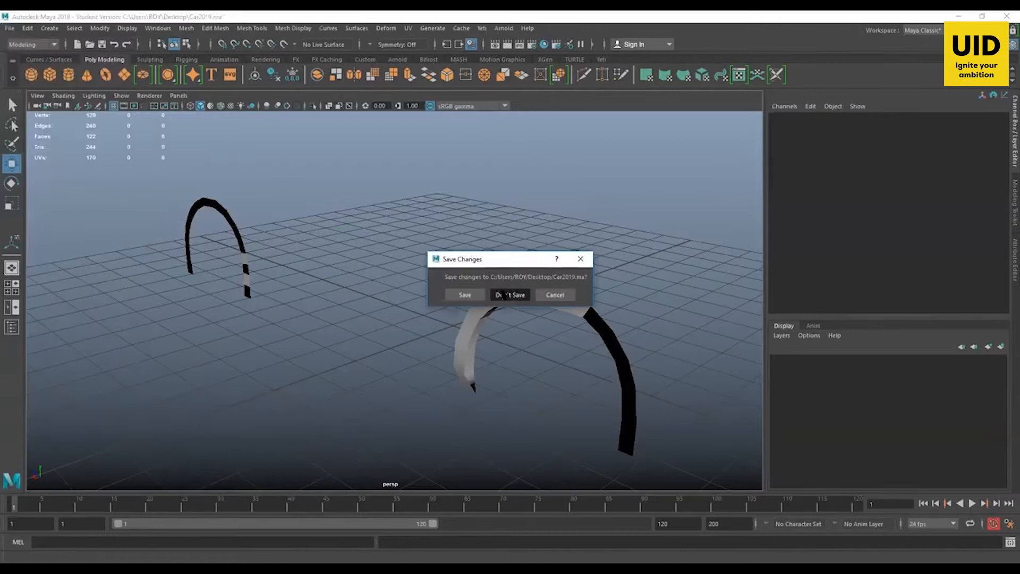
click(510, 294)
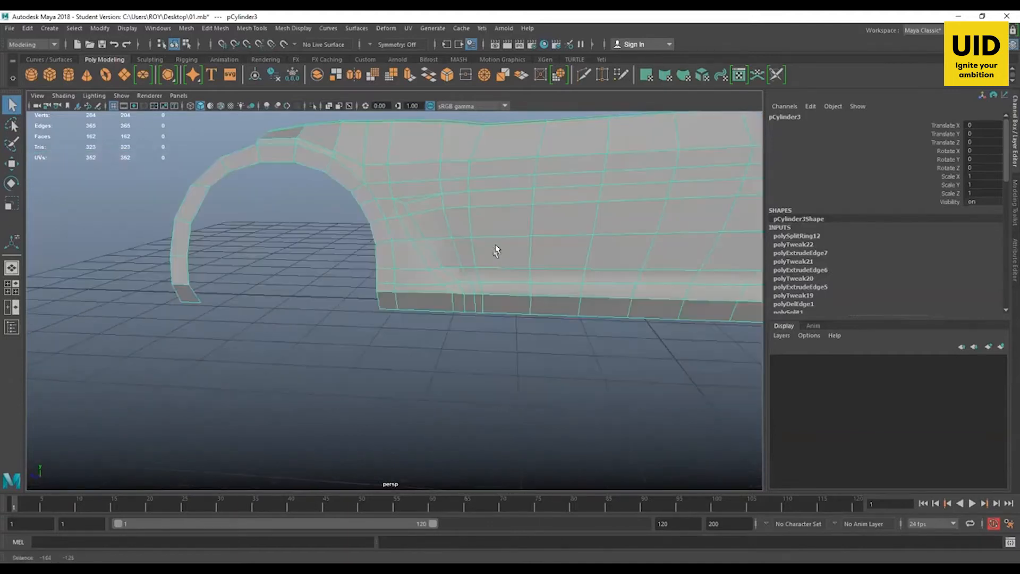
Step: Orbit around the 01.mb car body mesh toward its side near the arch
drag(495, 251, 519, 272)
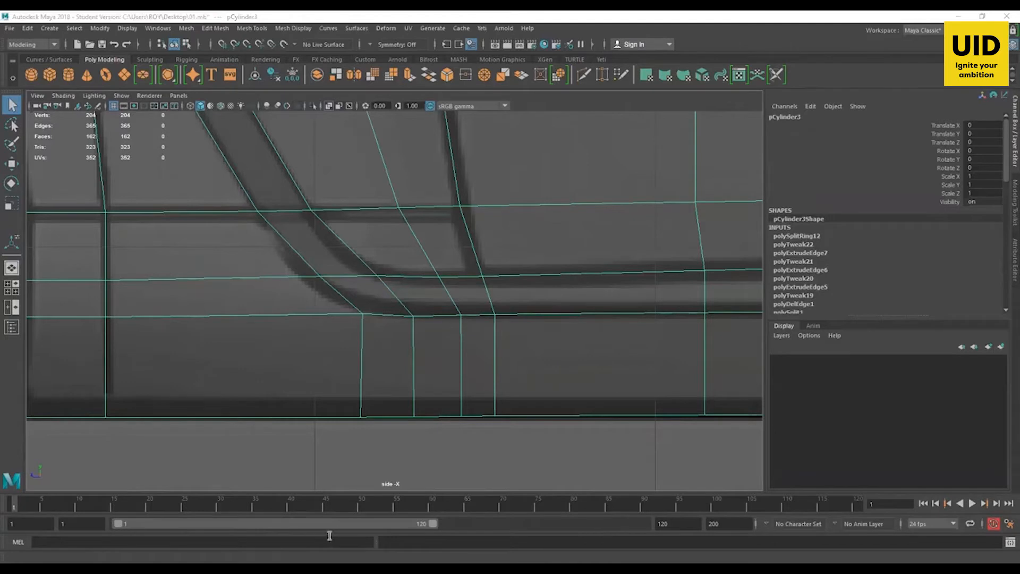
mouse_move(308, 520)
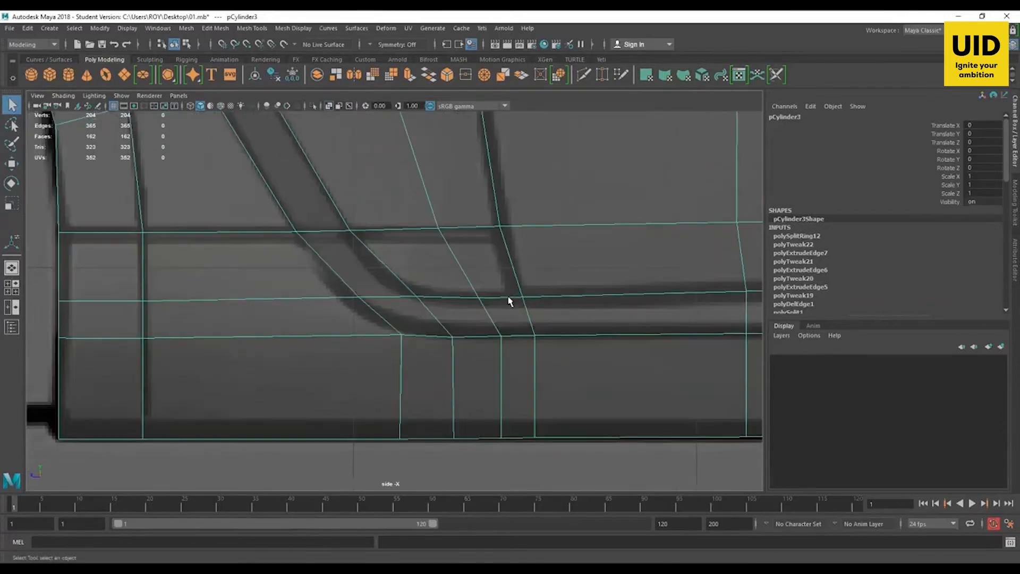
Step: Switch the body mesh to vertex mode and activate the Target Weld Tool
right_click(509, 301)
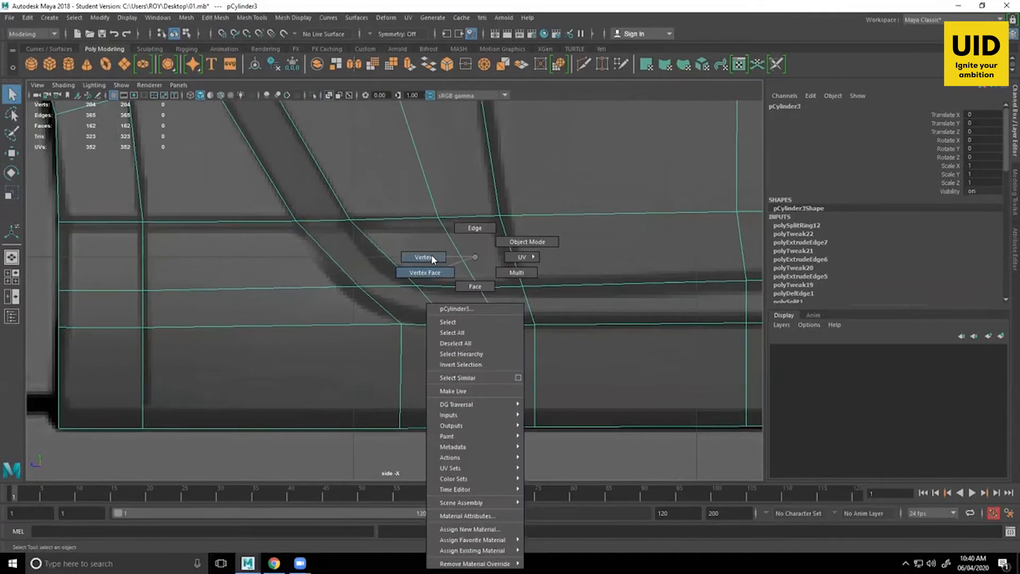
click(422, 258)
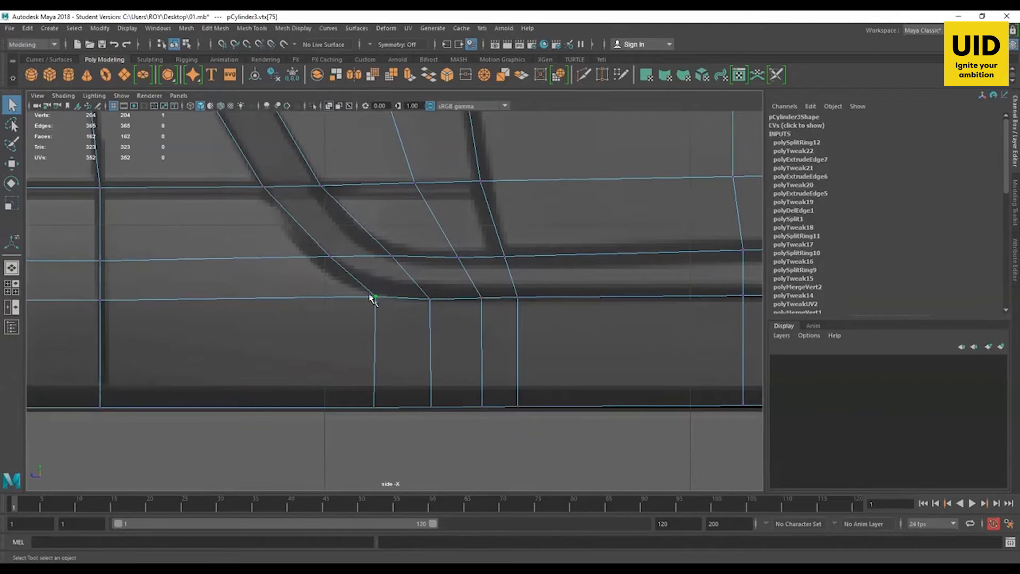
right_click(375, 300)
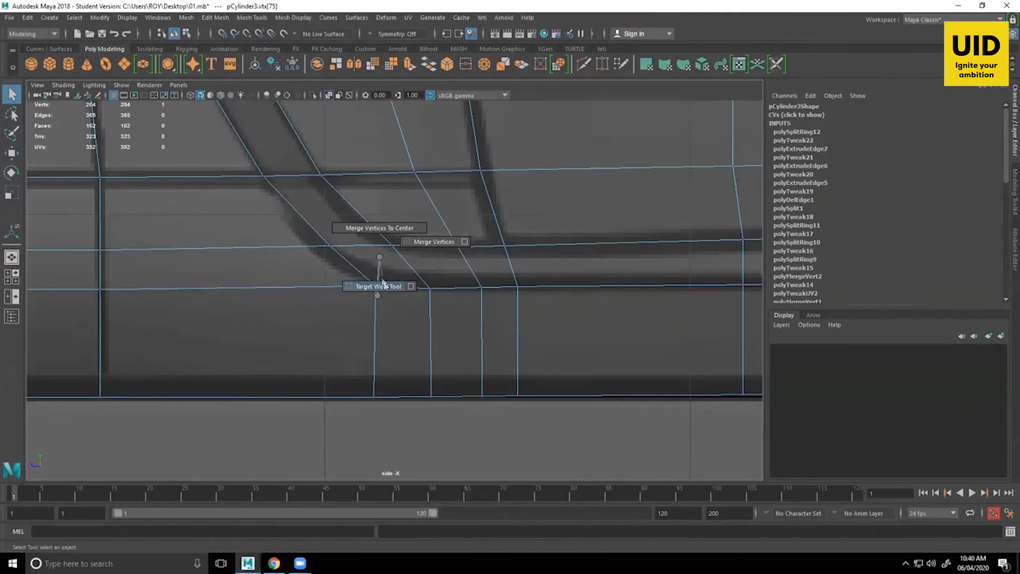
click(377, 286)
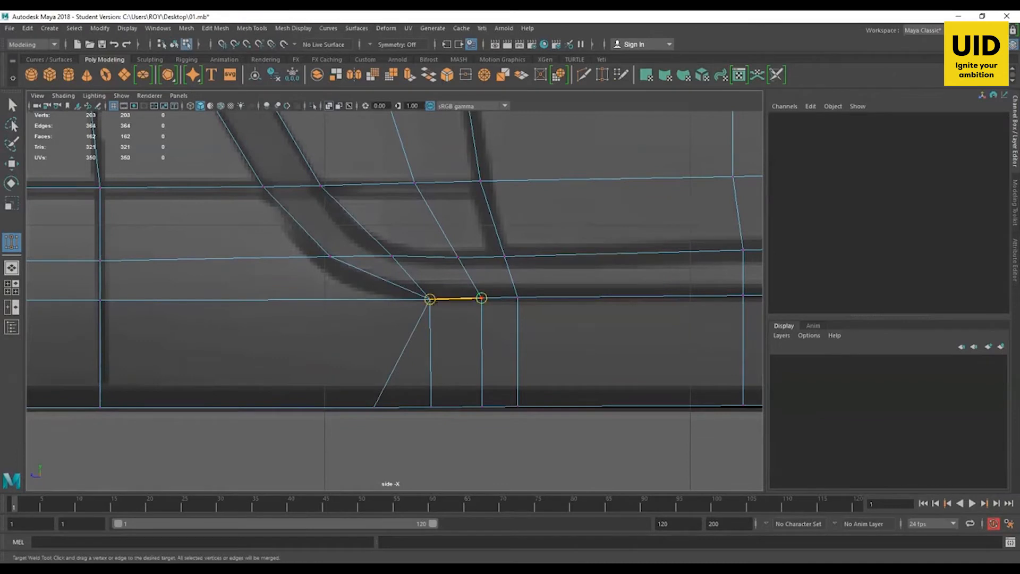
Step: Weld a stray vertex along the curved blueprint line onto its neighbour
drag(456, 297, 404, 408)
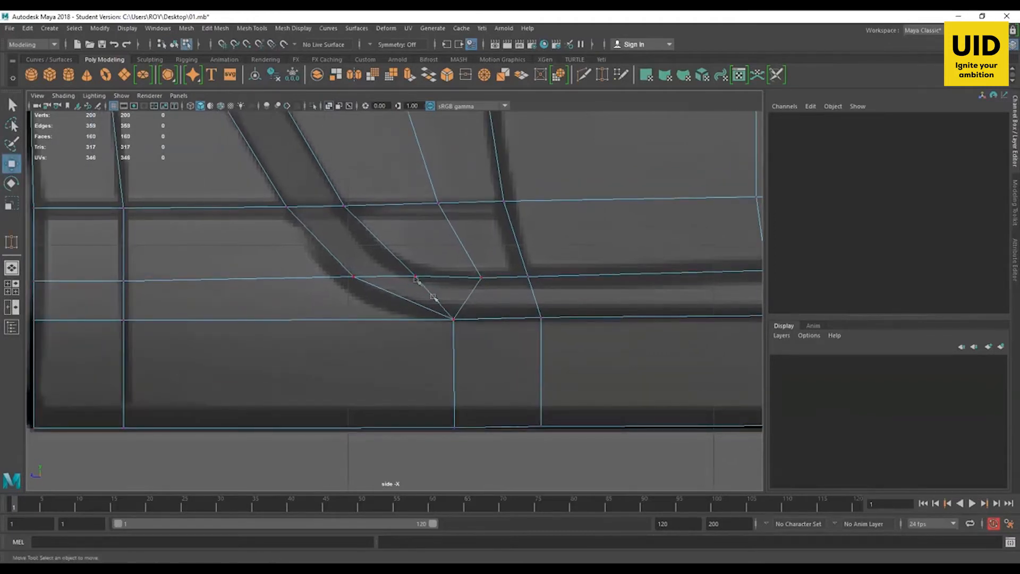
right_click(429, 286)
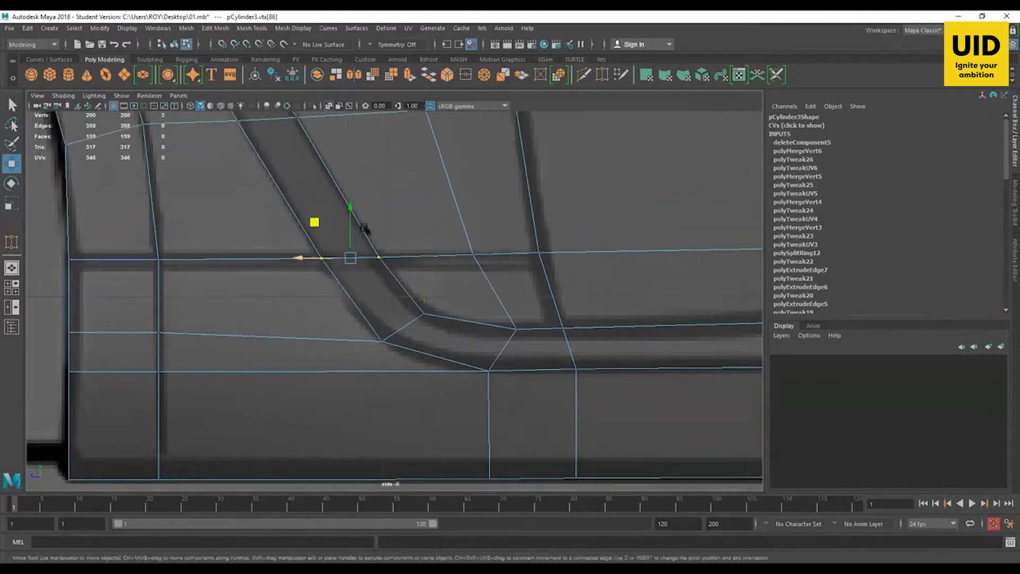
Step: Move vertices around the arch corner onto the blueprint's curved lines
click(514, 329)
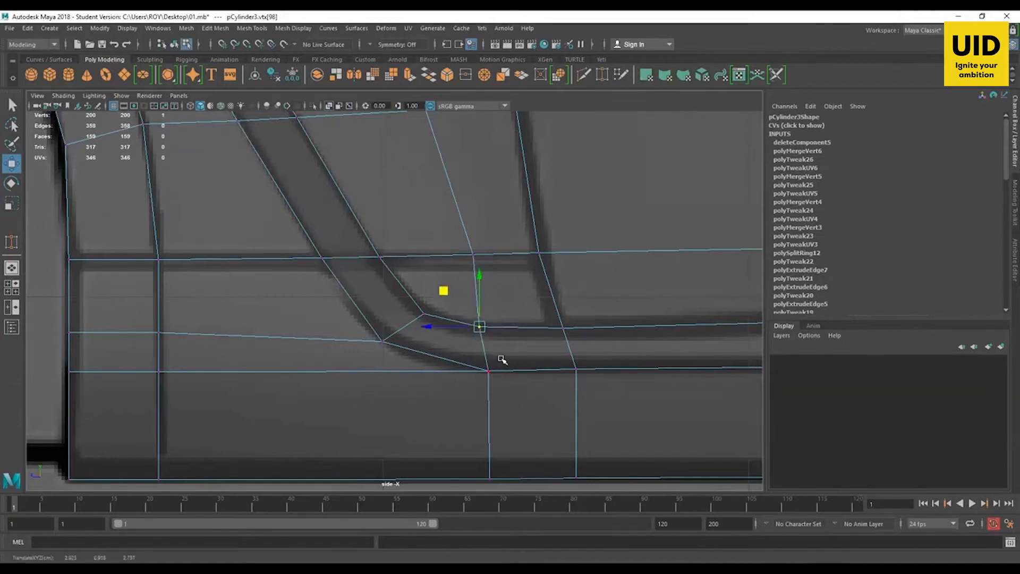
drag(479, 326, 488, 405)
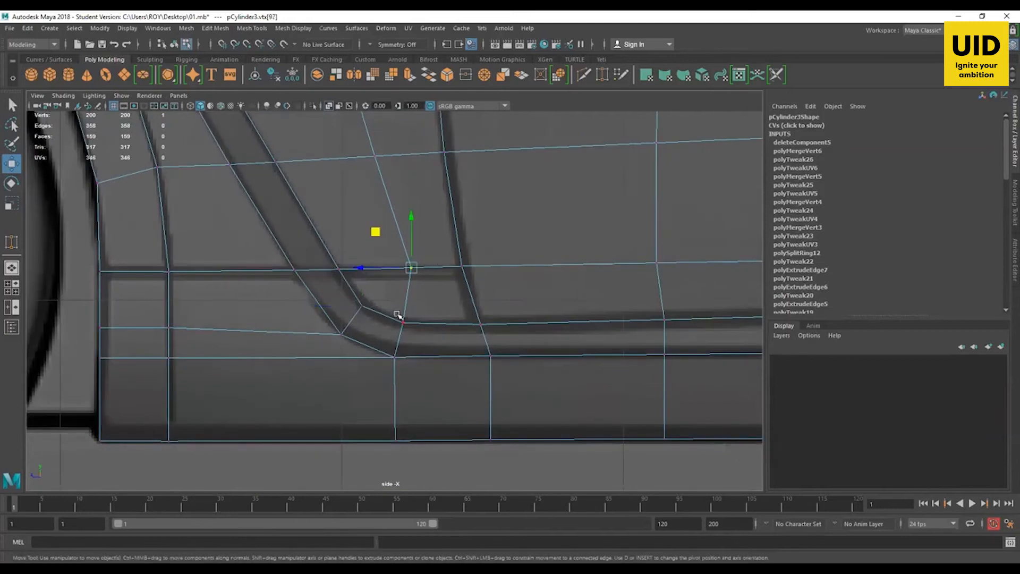
drag(410, 266, 402, 322)
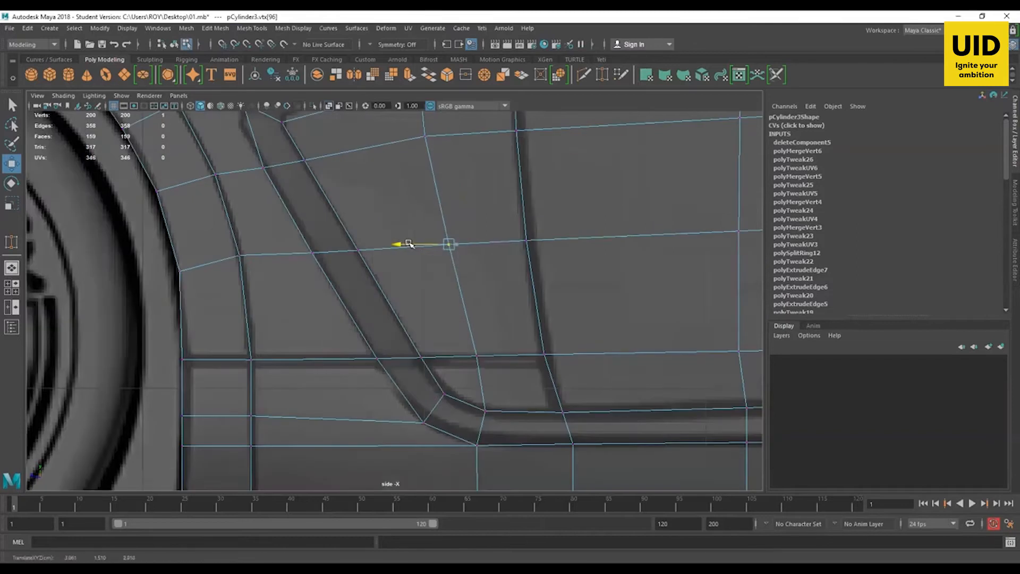
drag(407, 244, 485, 315)
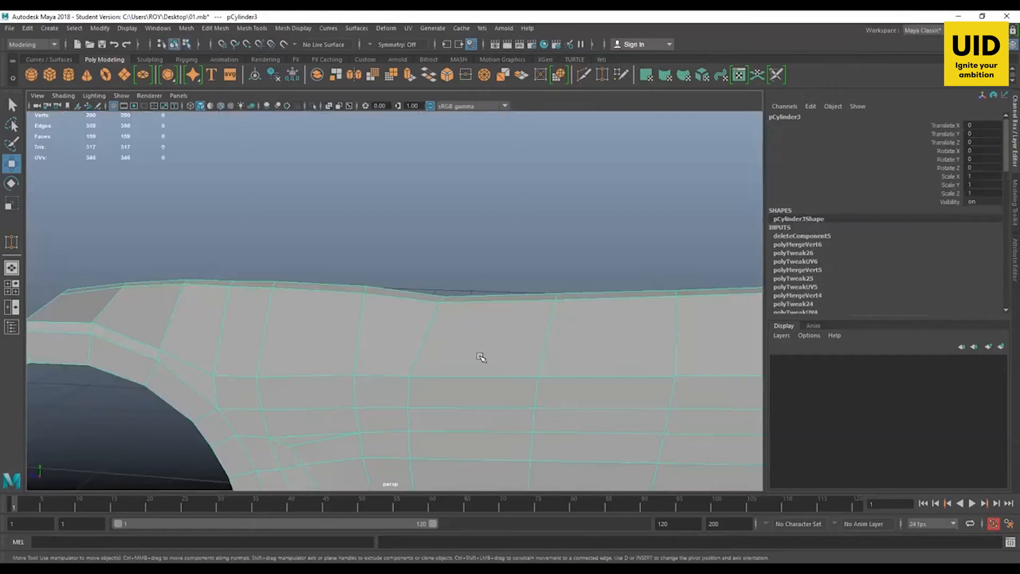
mouse_move(530, 323)
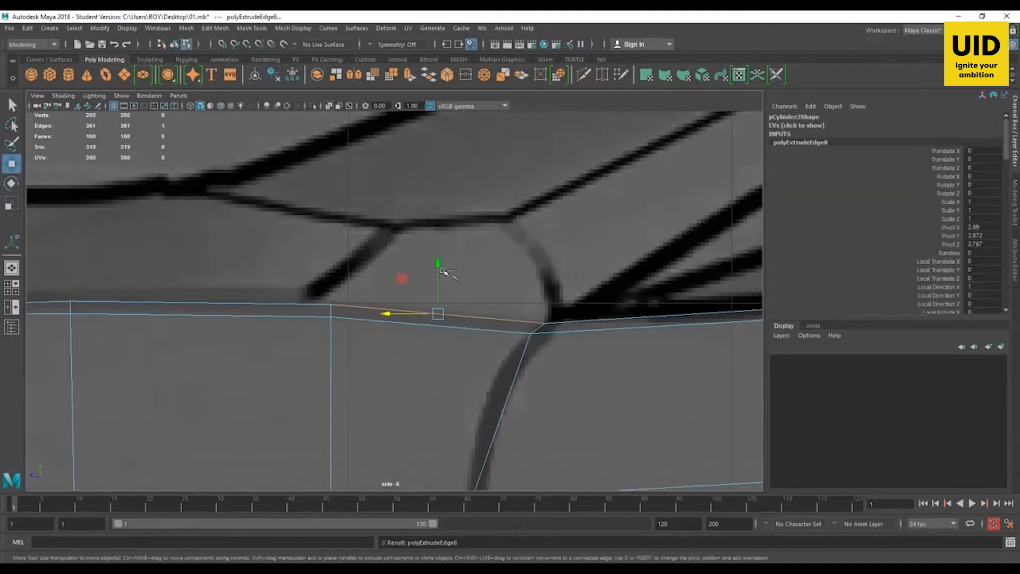
Step: Pull the extruded top edge up toward the roof and fit the face to the front outline
drag(437, 312, 437, 227)
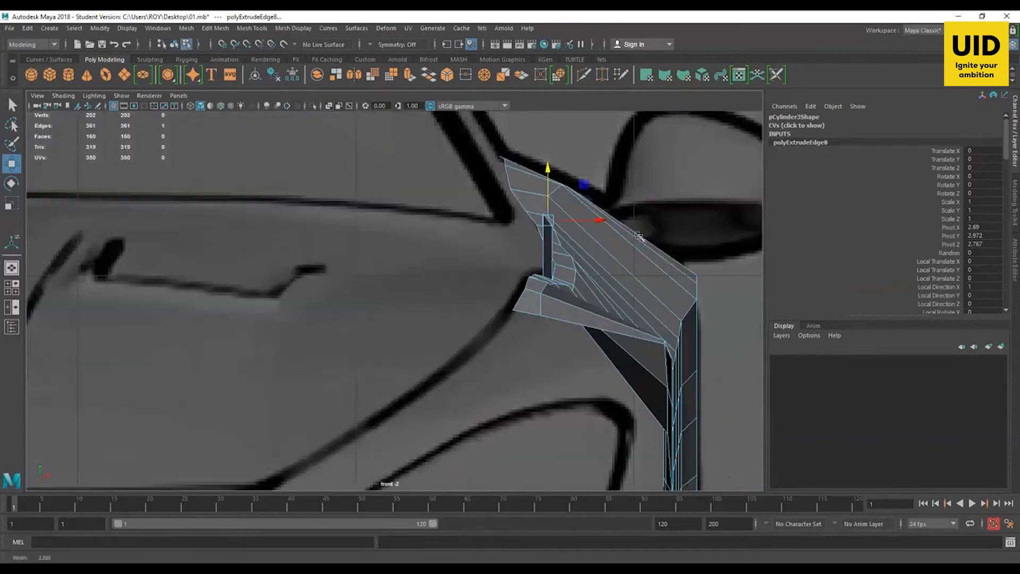
drag(582, 219, 552, 218)
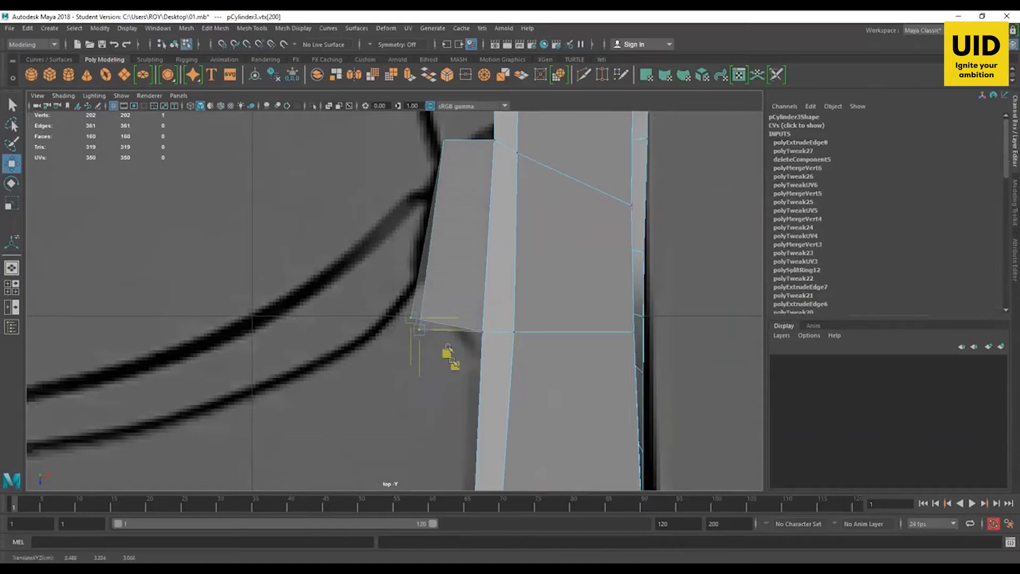
drag(420, 329, 444, 141)
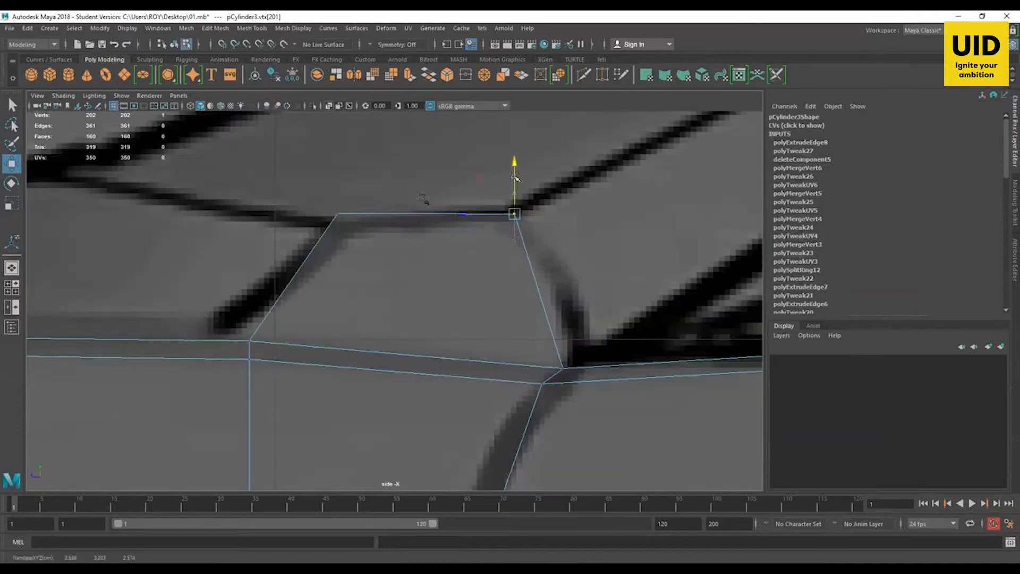
Step: Place the new corner vertex on the roof line and align it with the front blueprint
drag(515, 214, 337, 233)
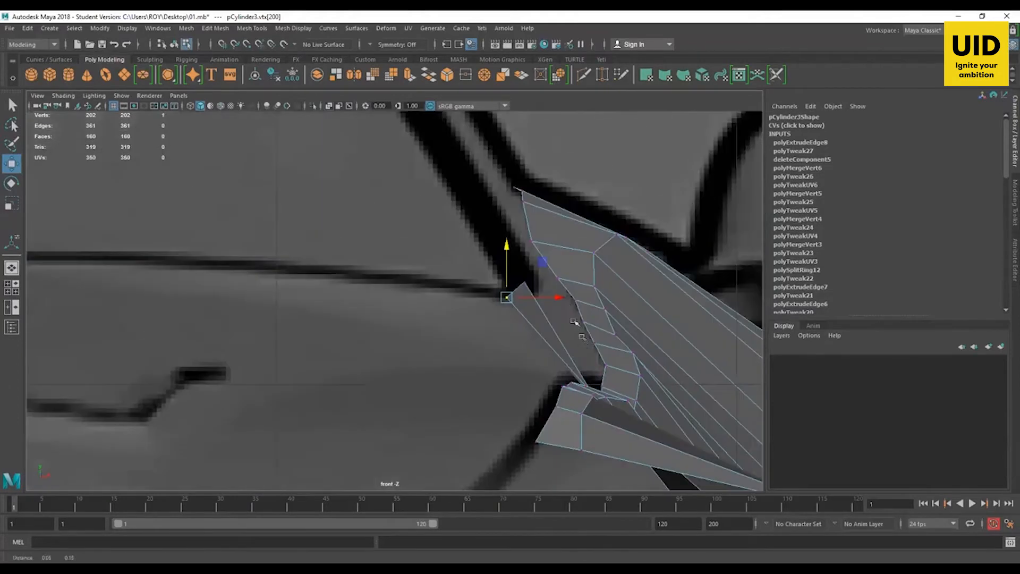
drag(506, 298, 524, 282)
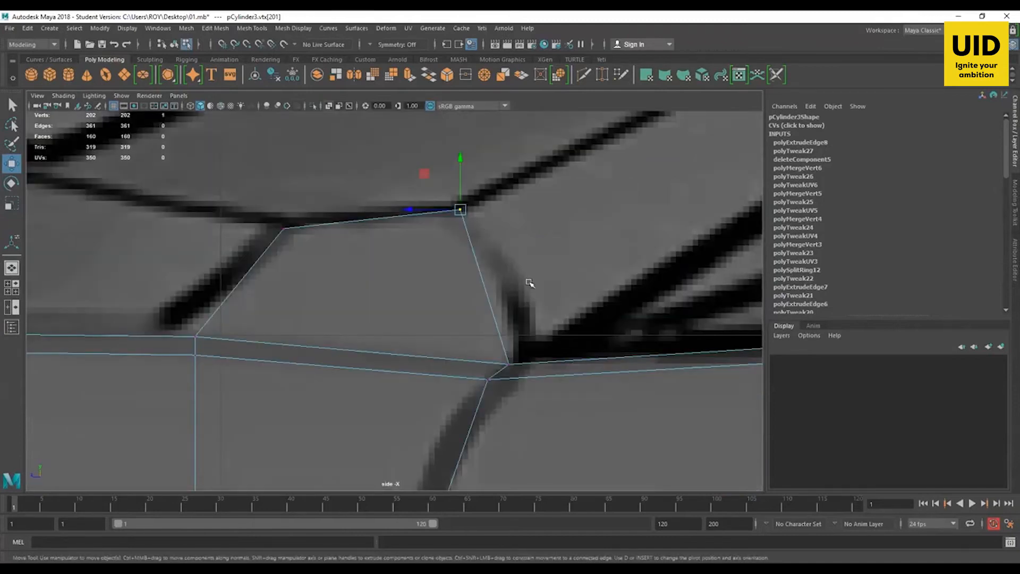
scroll(down, 3)
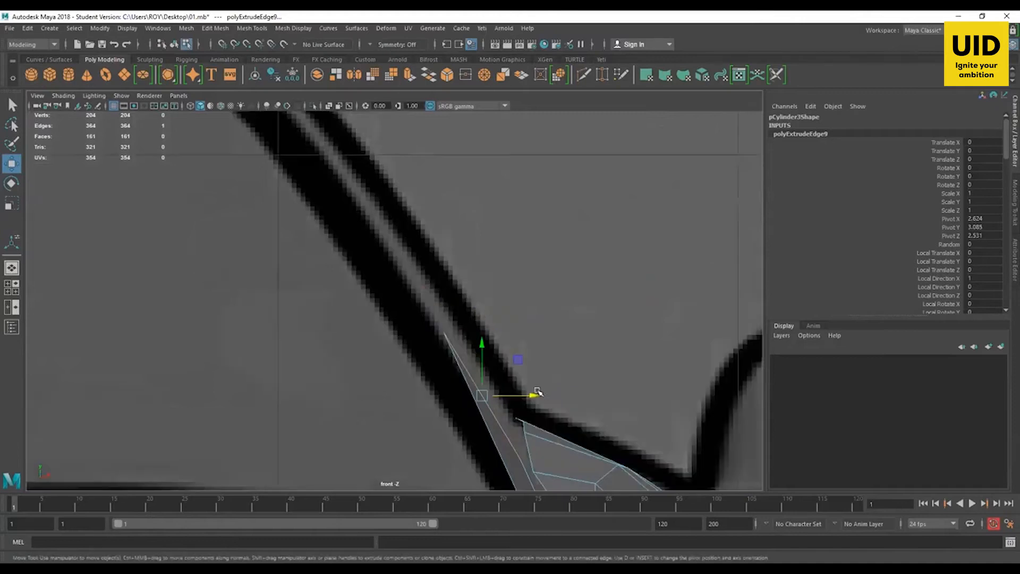
Step: Extrude further edges to run the roof rail strip along the pillar and roof lines
drag(537, 392, 531, 396)
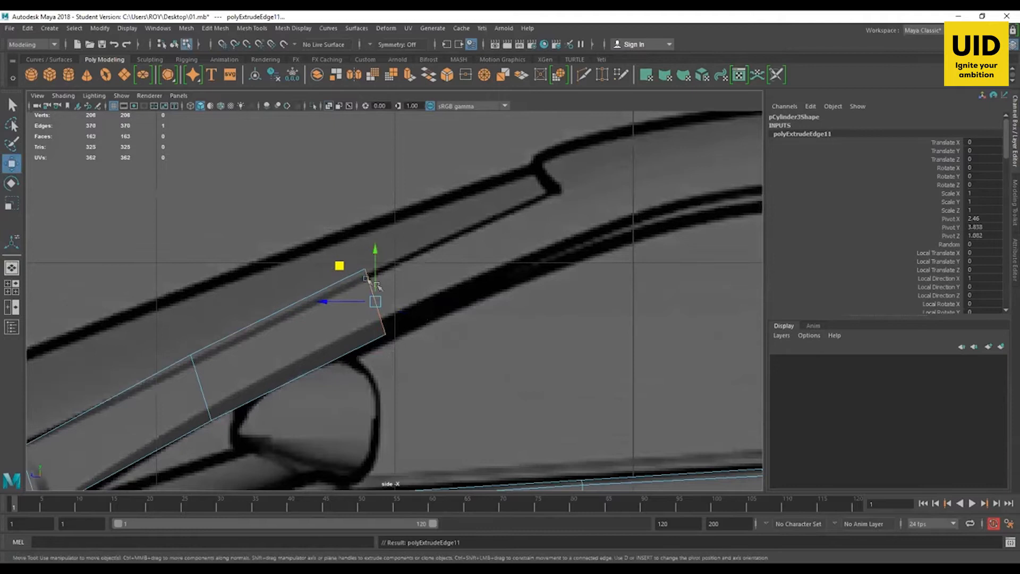
drag(377, 301, 570, 223)
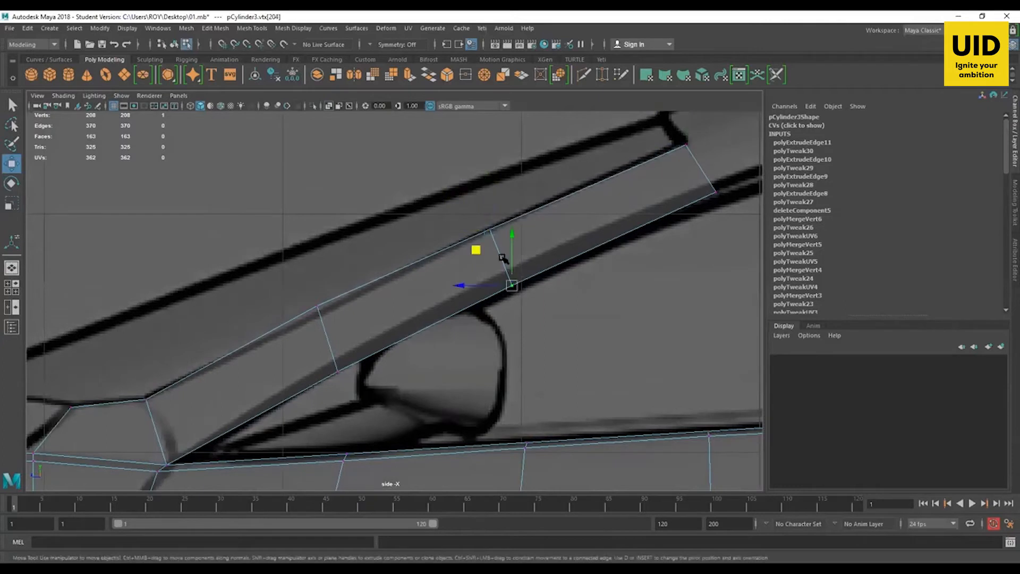
drag(512, 286, 513, 277)
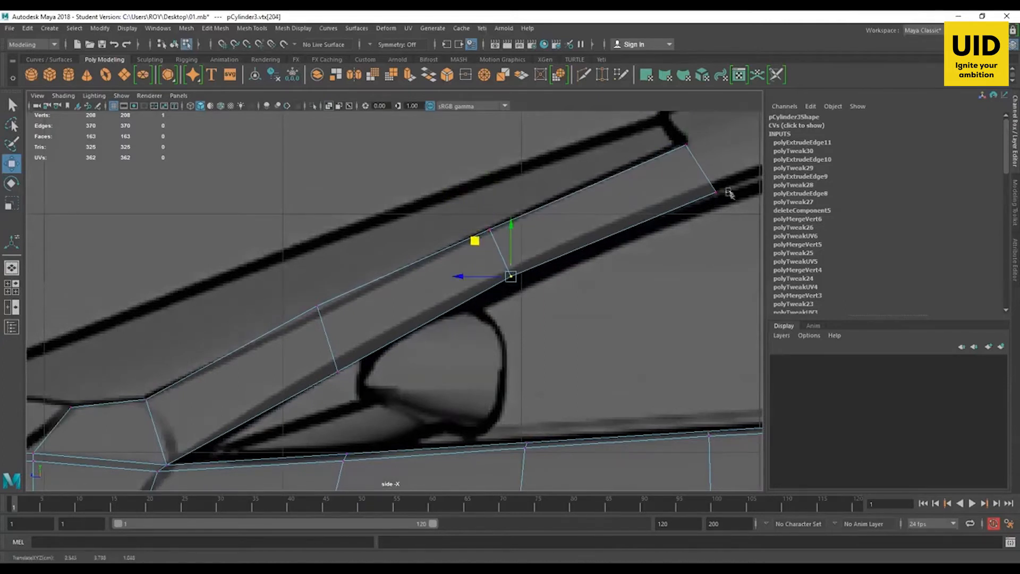
Step: Align the strip end with the roof outline and the upper window line
drag(511, 276, 713, 189)
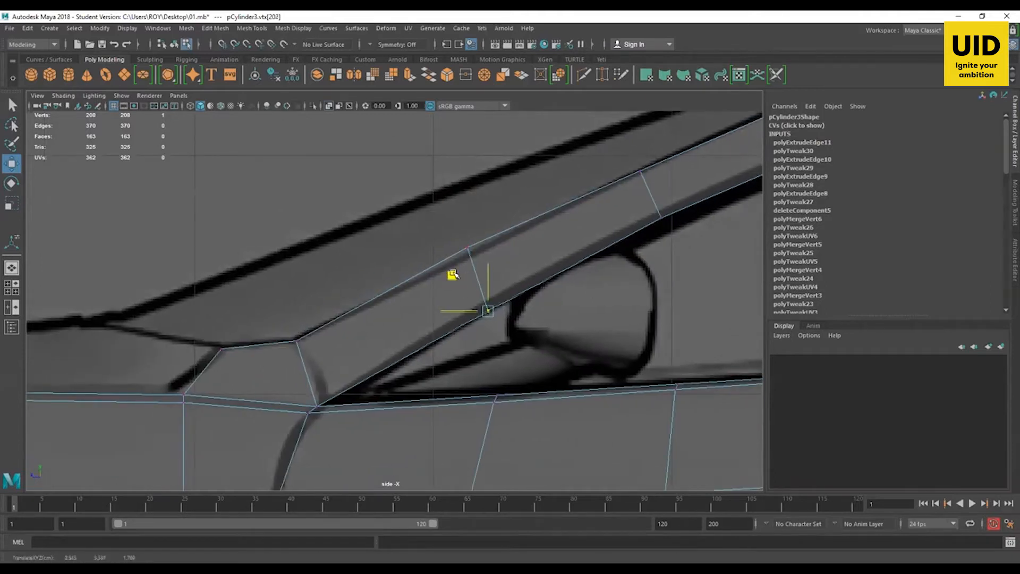
drag(489, 311, 468, 253)
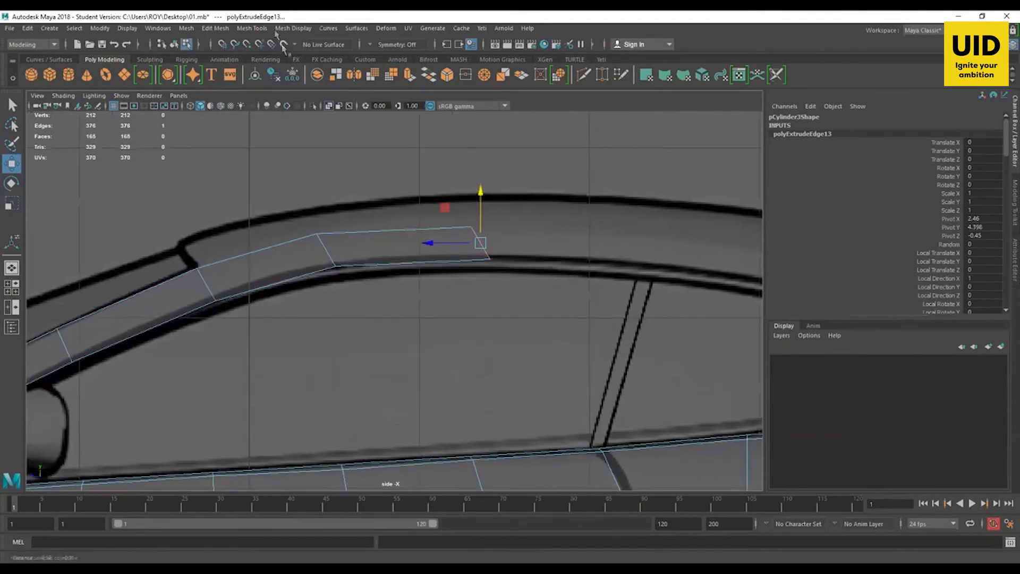
Step: Extrude the strip's end edge once more and nudge its vertices onto the roof curve
click(251, 27)
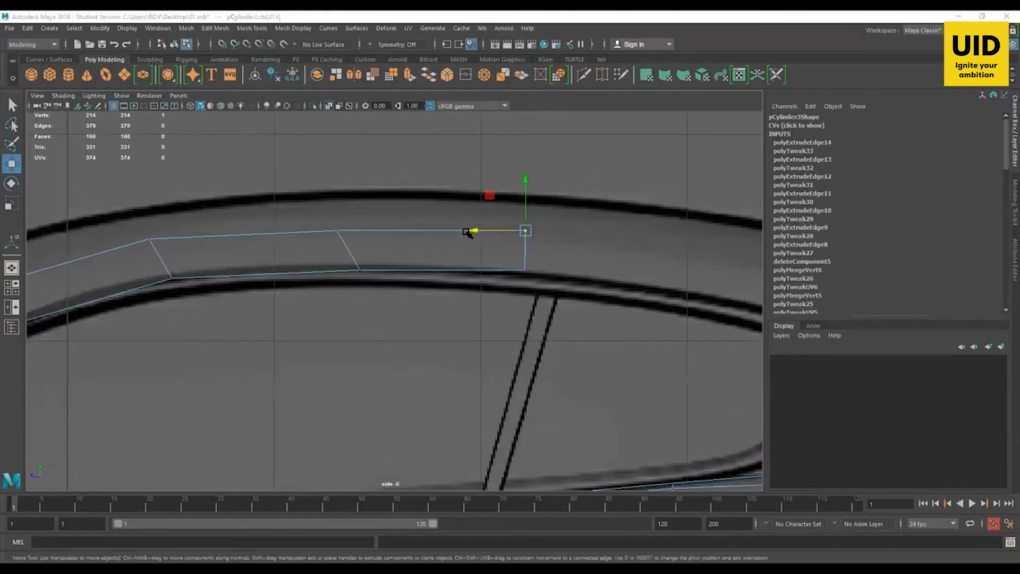
mouse_move(711, 116)
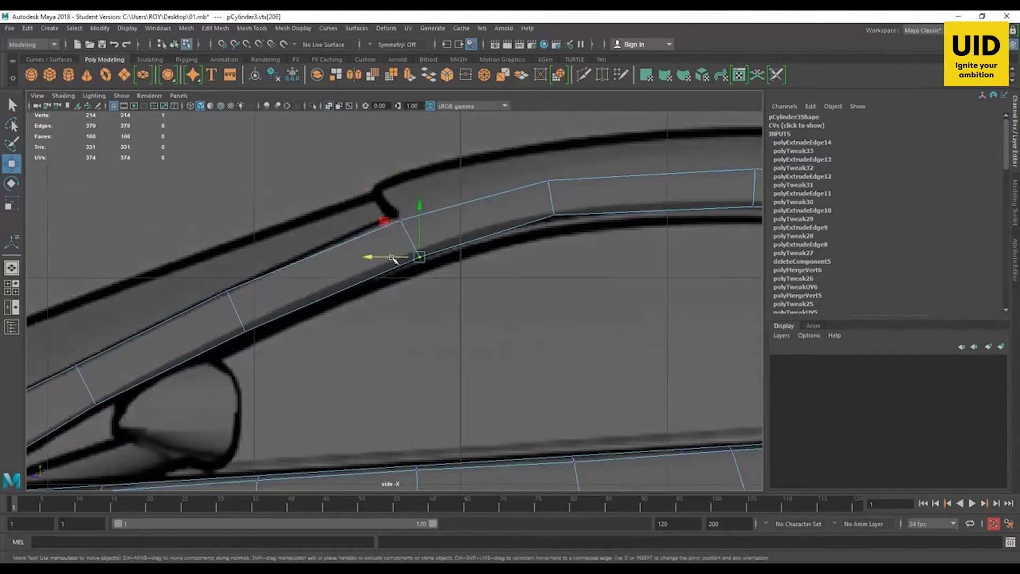
drag(390, 257, 415, 257)
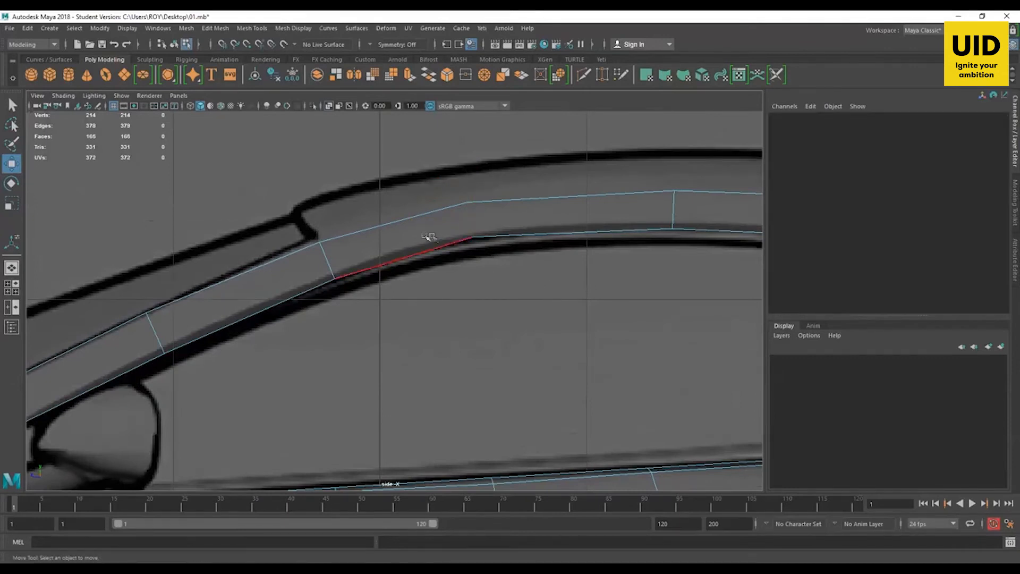
click(508, 208)
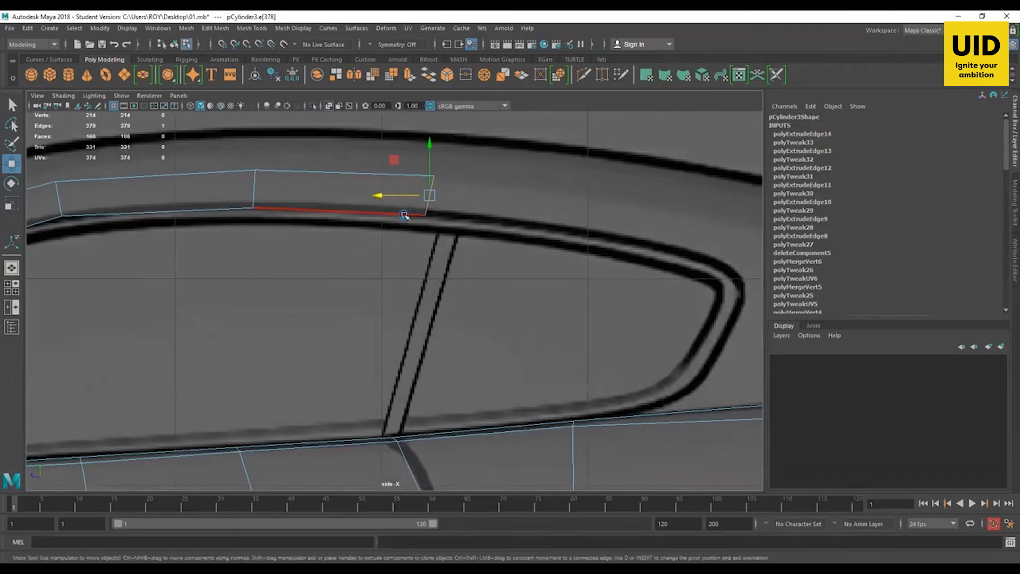
Step: Extrude the end edge twice more, turning the strip around the rear window corner toward the pillar
drag(404, 214, 547, 196)
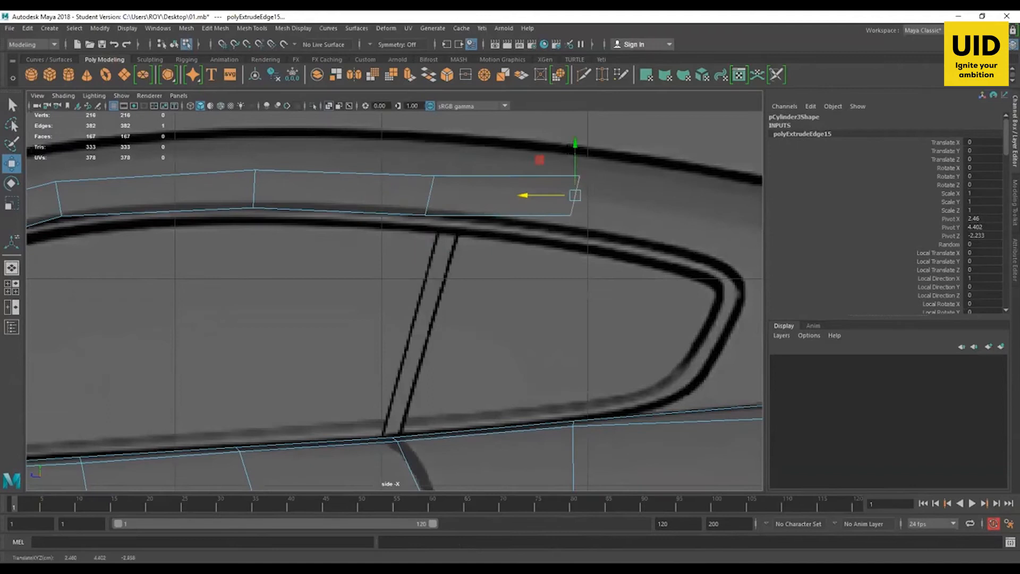
drag(575, 196, 543, 213)
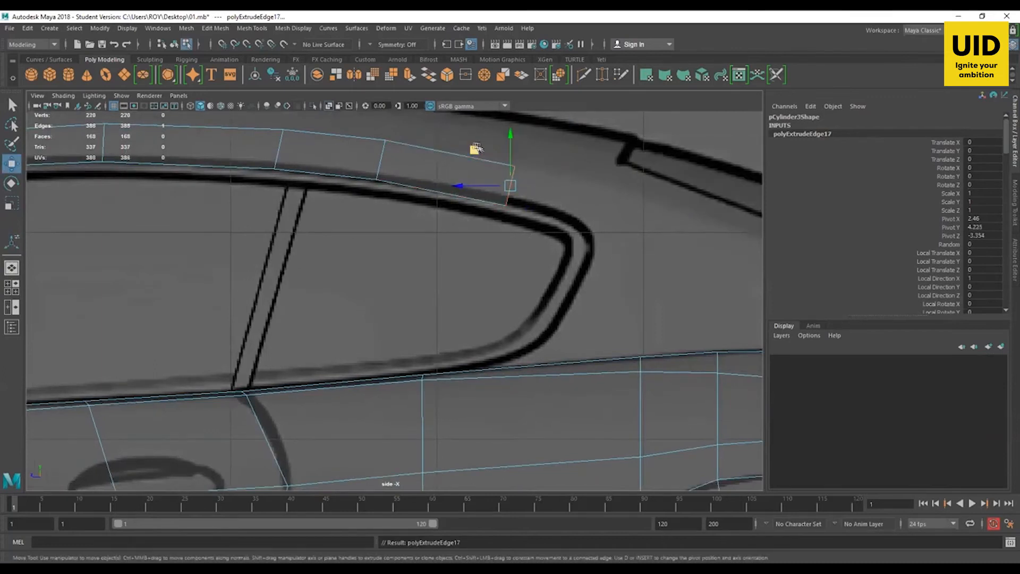
drag(511, 185, 578, 202)
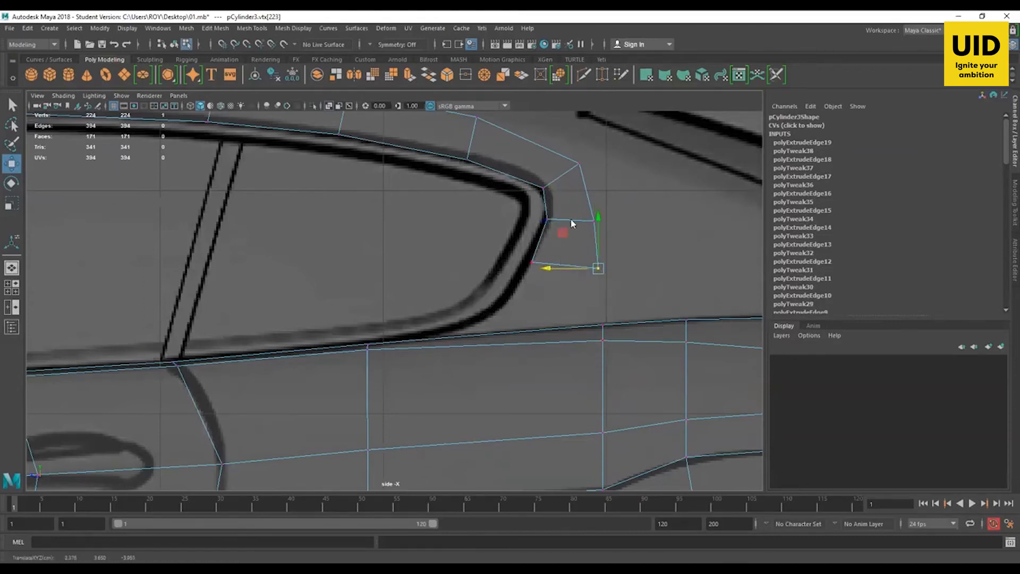
Step: Shape the strip down the rear pillar and push its vertices inward against the body in top view
drag(597, 269, 564, 265)
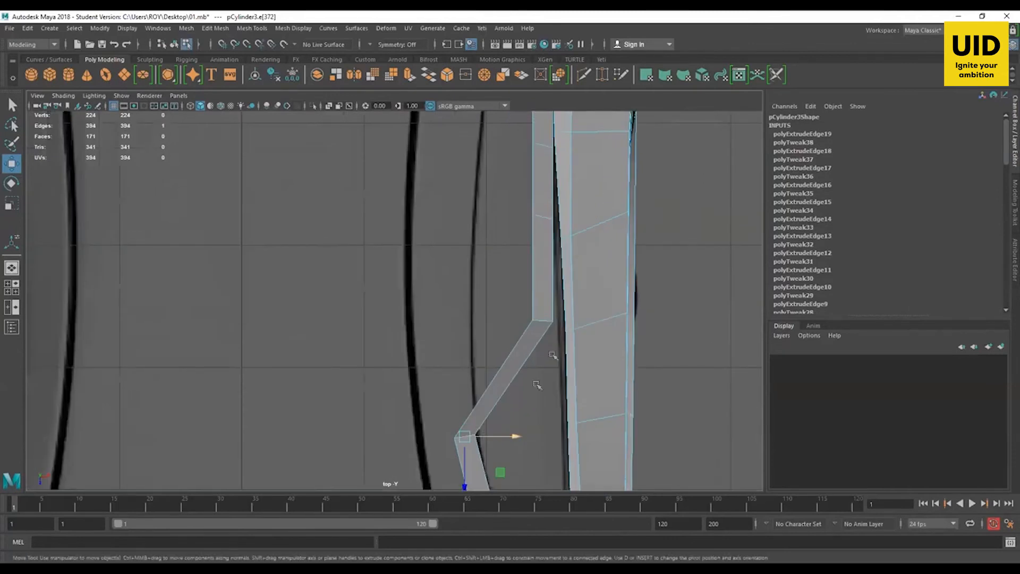
drag(464, 436, 464, 321)
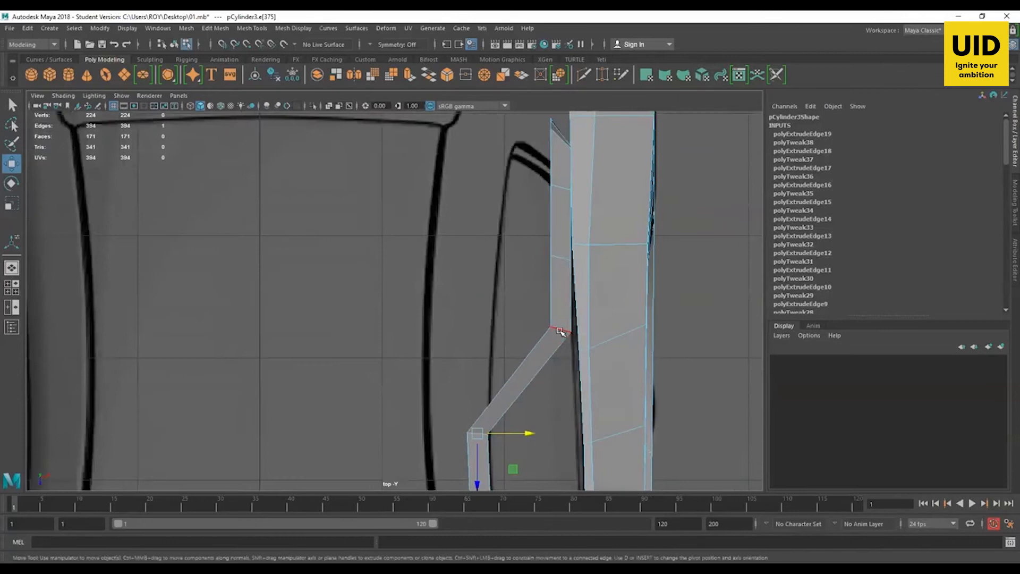
drag(563, 332, 516, 334)
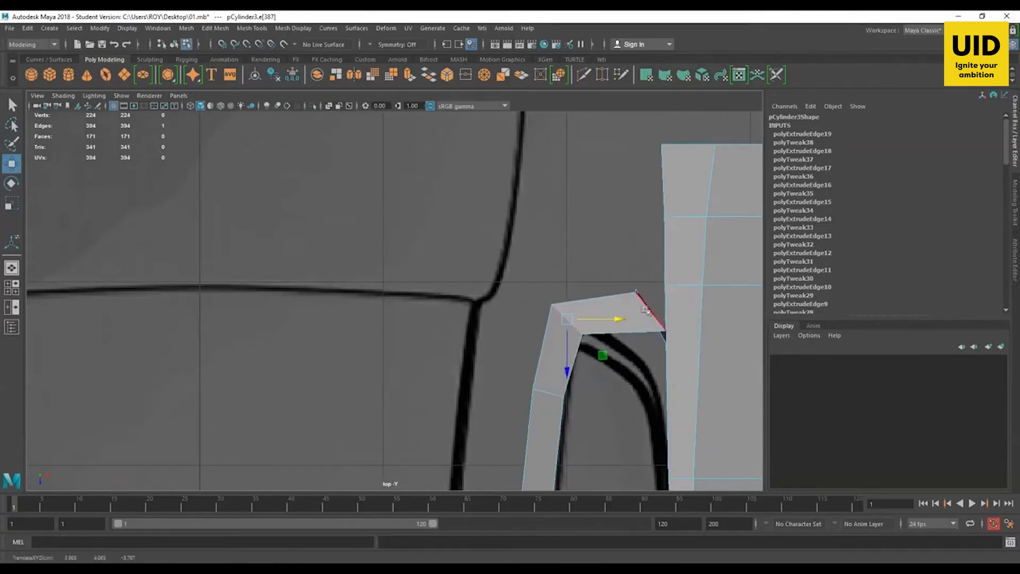
Step: Move the strip's lower edge and corner vertex up onto the body surface
drag(605, 319, 638, 313)
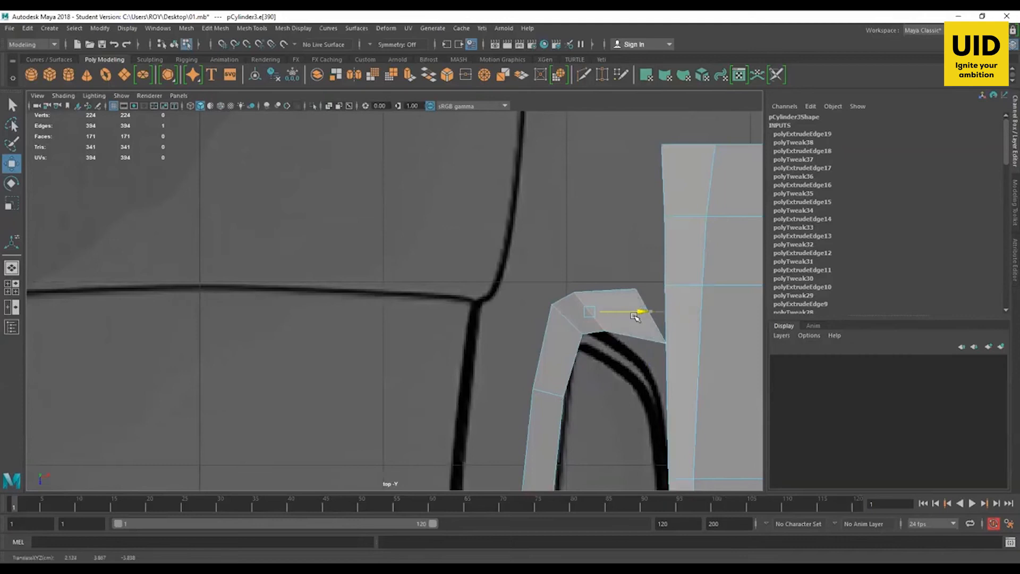
click(653, 312)
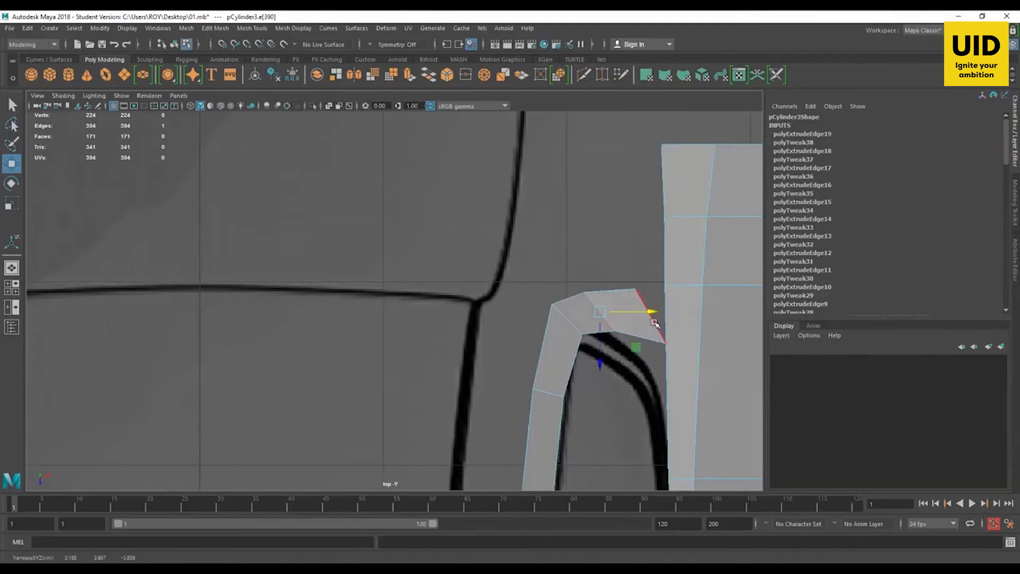
drag(651, 312, 677, 316)
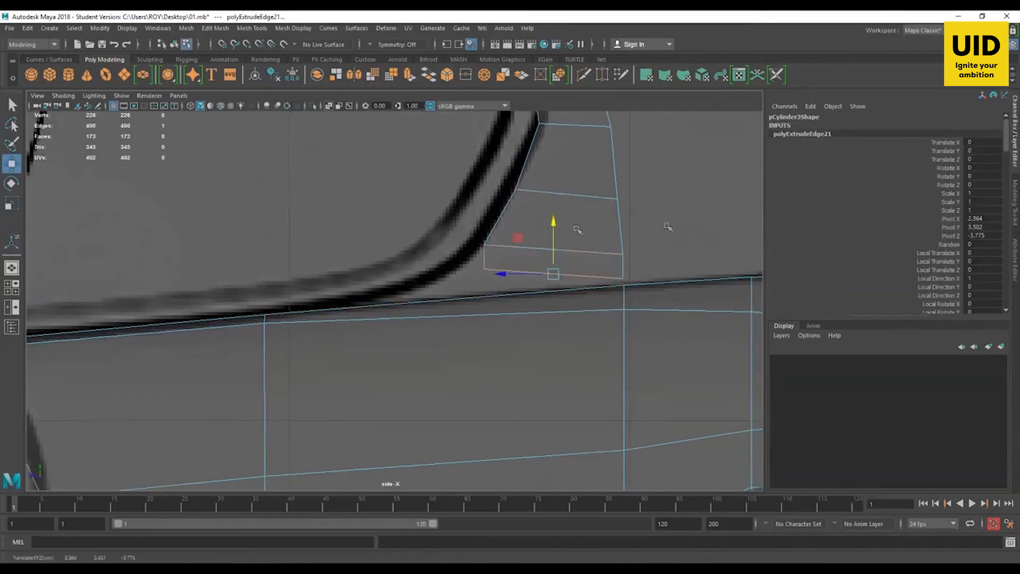
Step: Extrude the strip's lower edge down to the beltline and snap its end vertex onto the body
drag(552, 273, 563, 230)
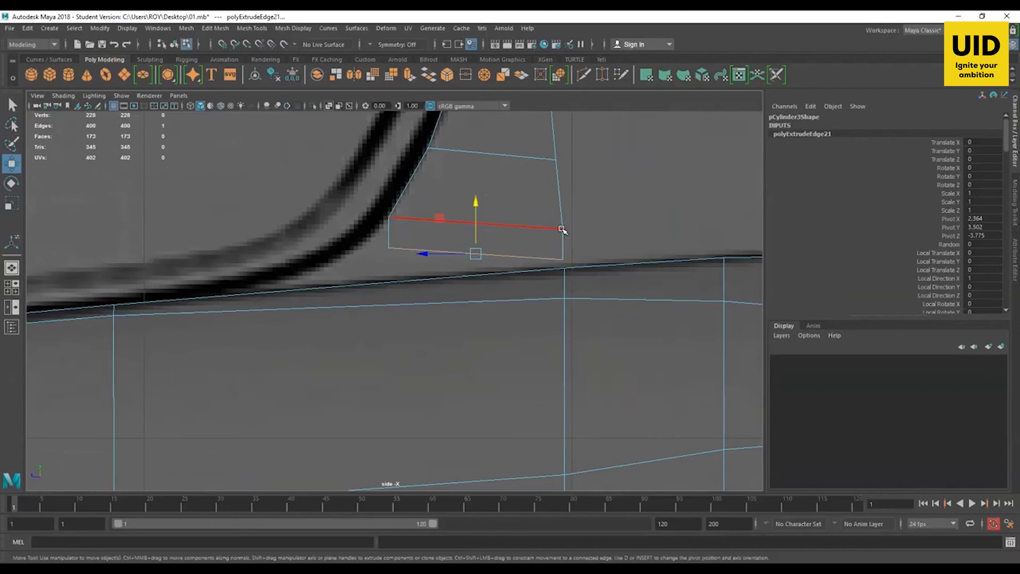
drag(564, 229, 531, 250)
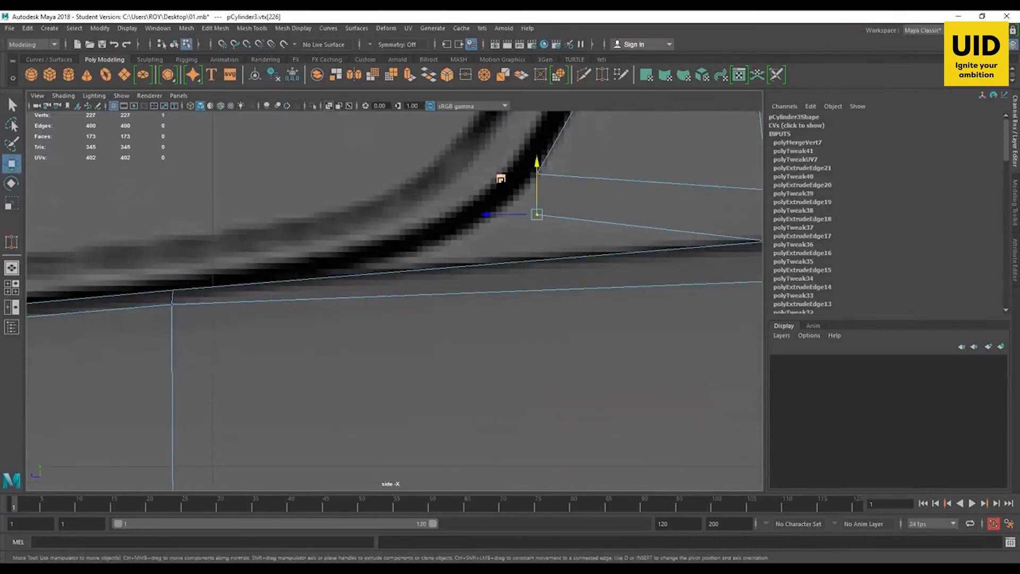
drag(537, 215, 179, 283)
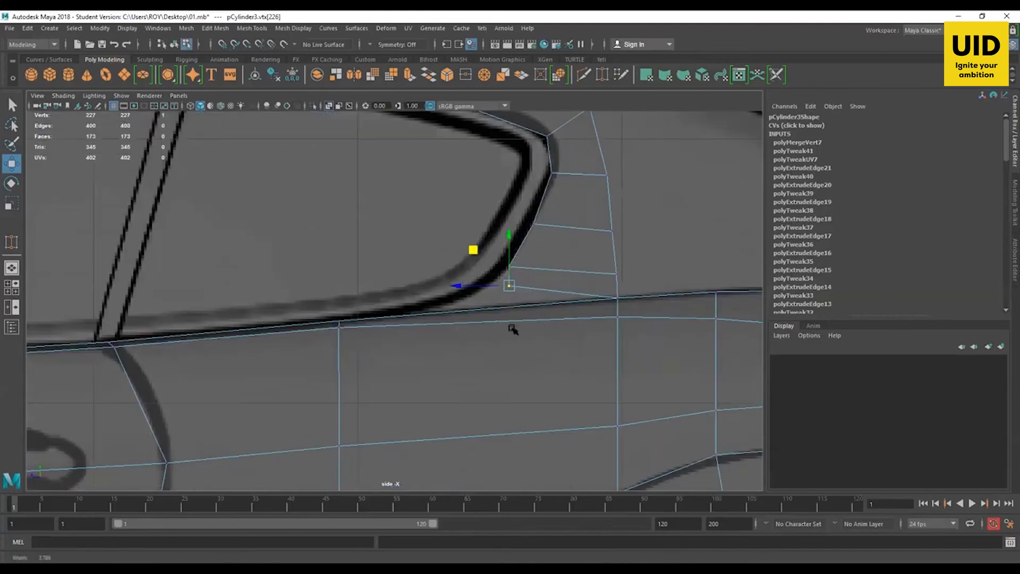
Step: Merge the strip's end vertex into the body mesh via the Edit Mesh and Mesh menus
click(252, 27)
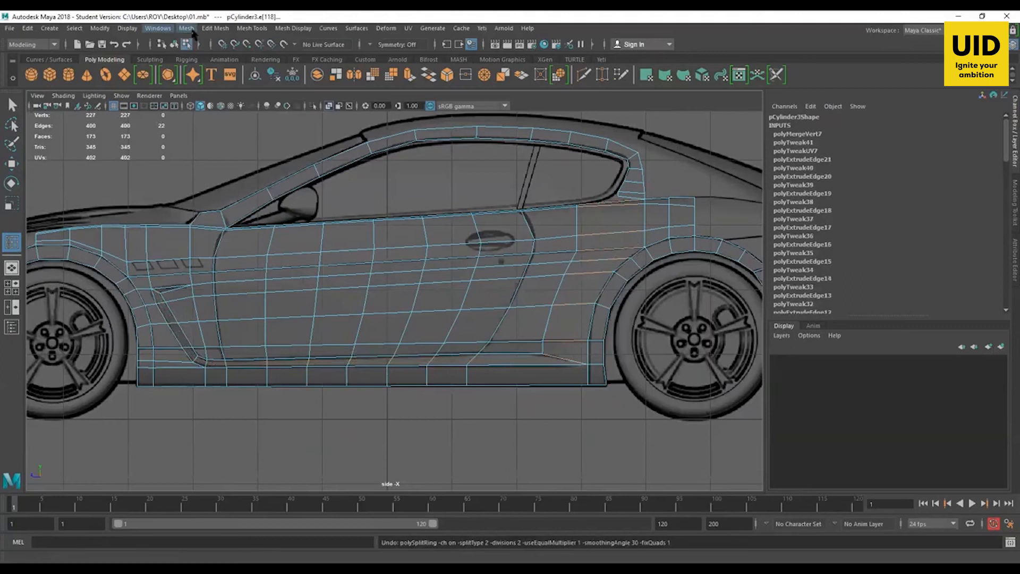
click(186, 28)
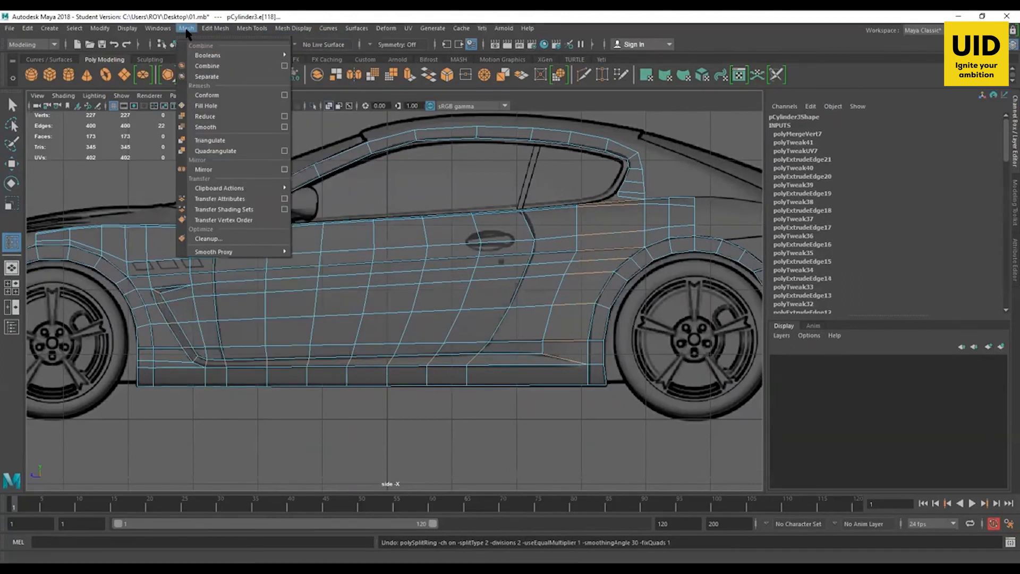